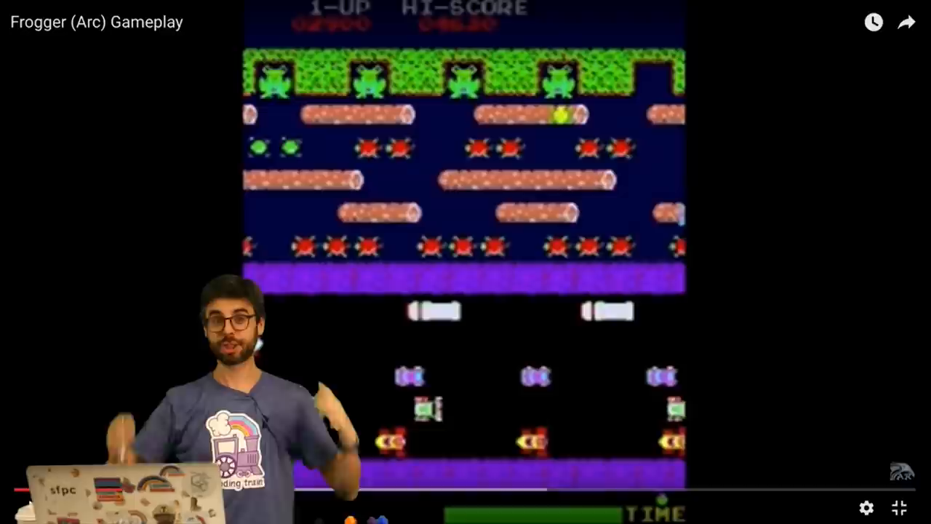
pyautogui.moveTo(506, 347)
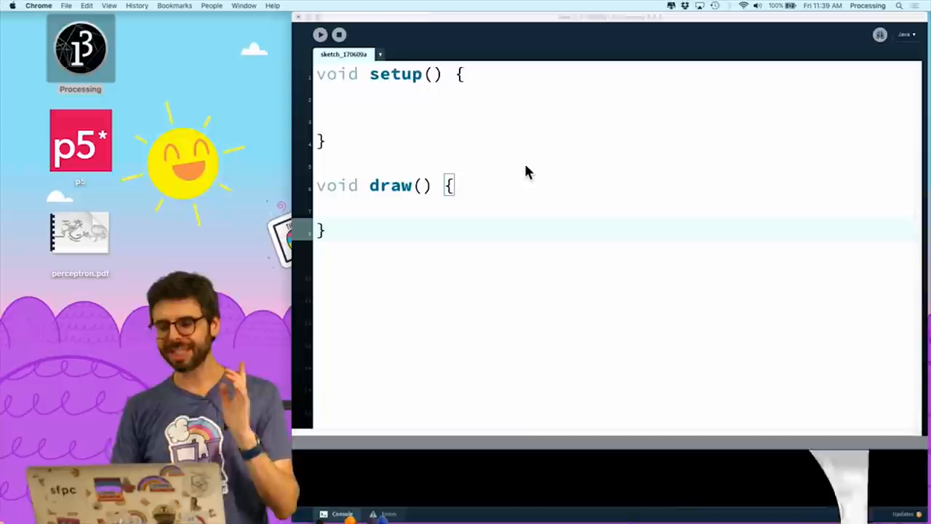
pyautogui.moveTo(537, 179)
pyautogui.write('Rect')
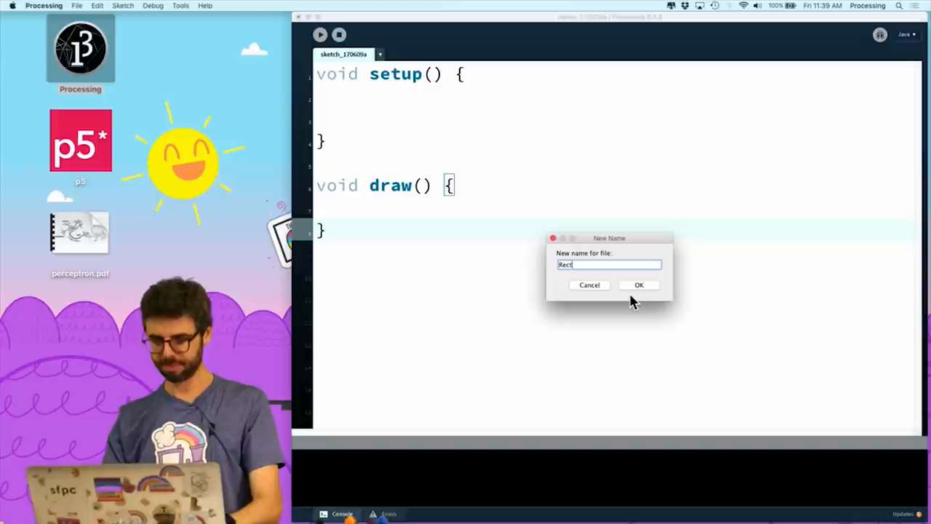
# - Confirm the name Rectangle for the new tab holding the Rectangle class
pyautogui.click(639, 284)
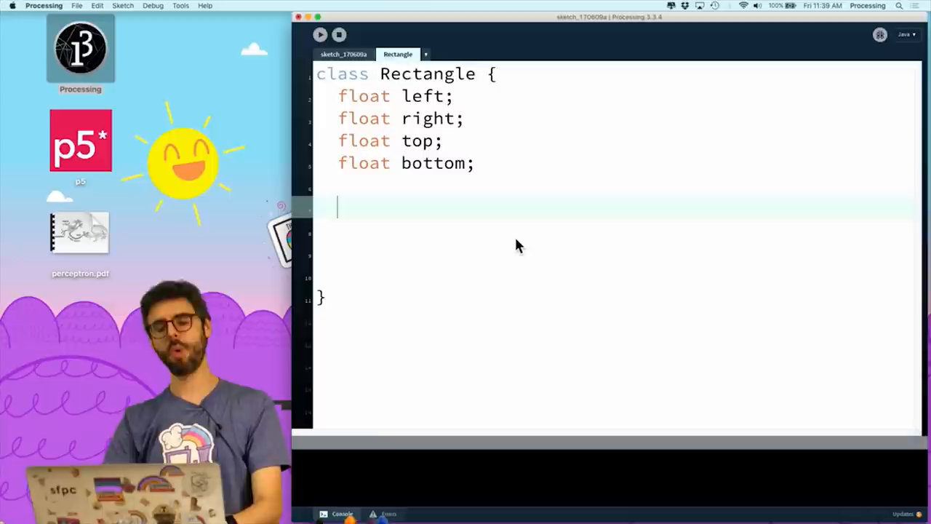
# - Write Rectangle(float x, float y, float w, float h), assigning left, right, top, bottom
pyautogui.write('Rectangle(float l,')
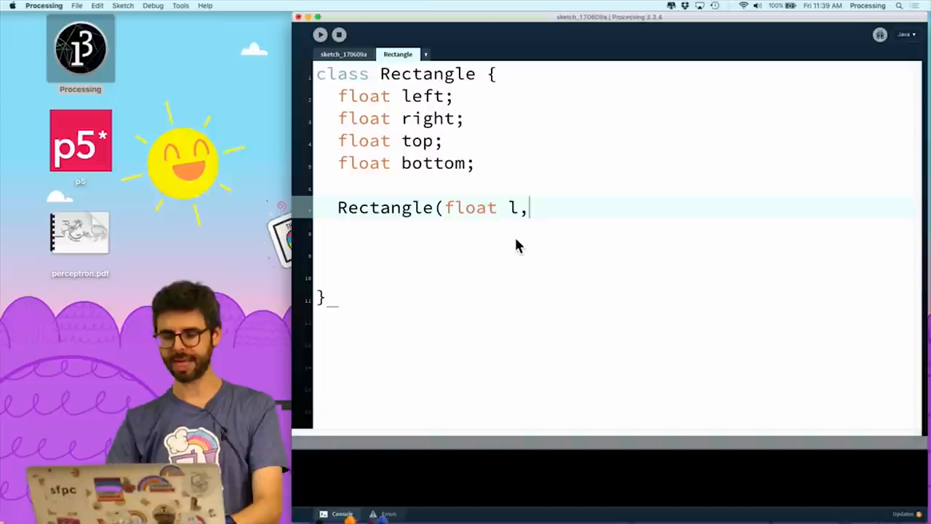
pyautogui.write('x, float')
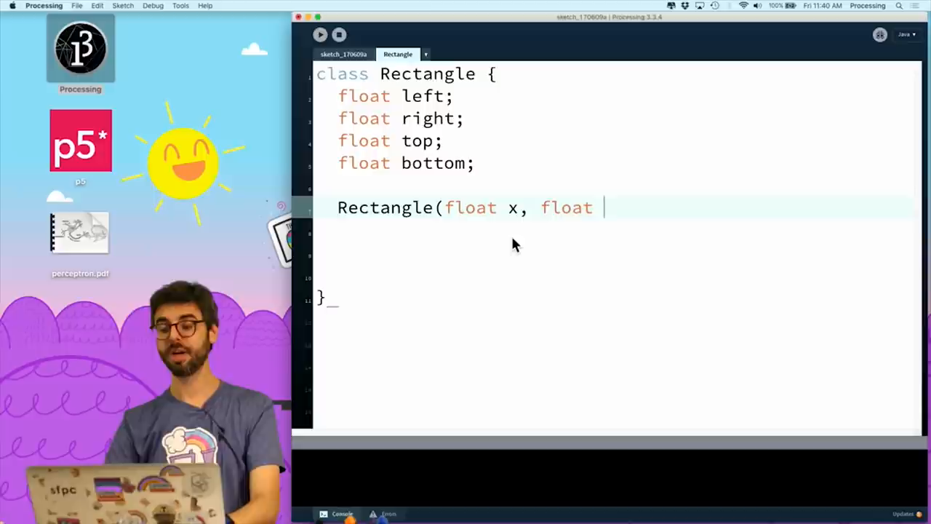
pyautogui.write('y, float w, float h) {')
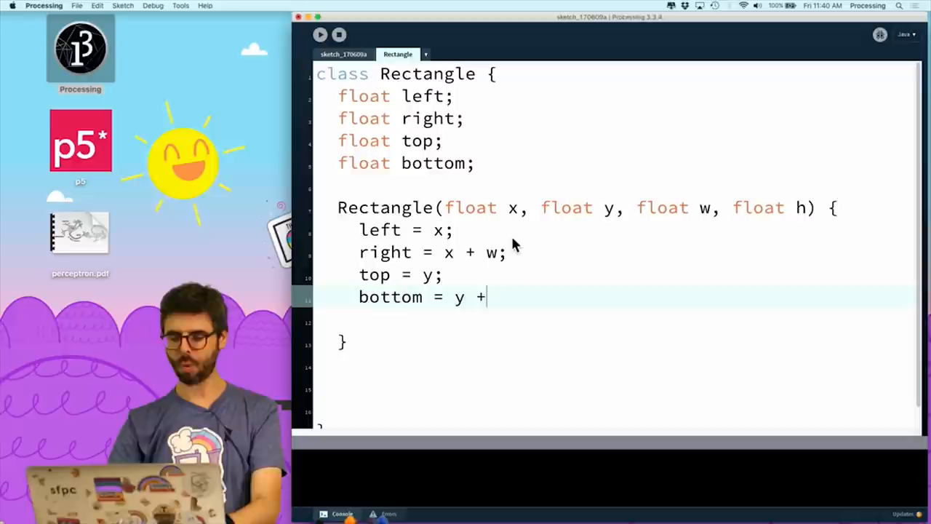
pyautogui.write('h;')
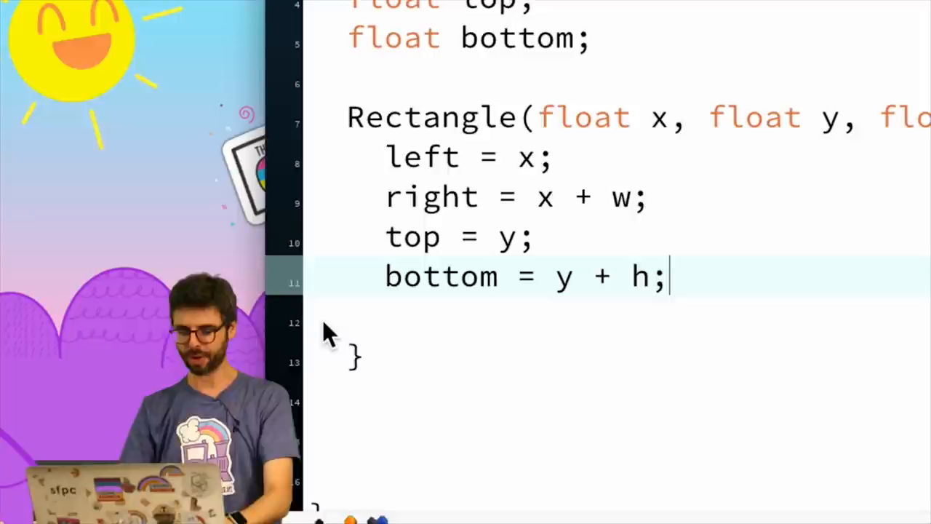
pyautogui.write('boolea')
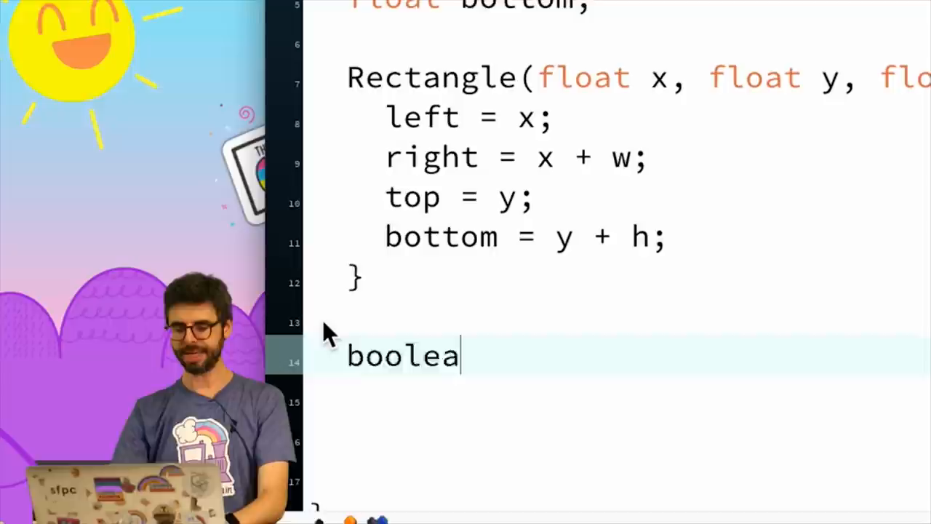
# - Type the boolean intersects(Rectangle other) method below the constructor
pyautogui.write('n intersects(Rectangle other) {')
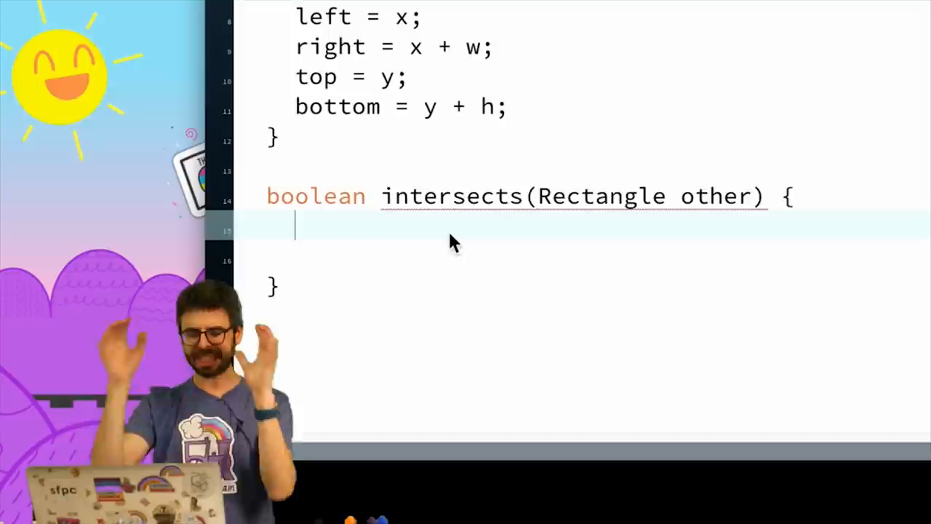
# - Make intersects return the negation of the four edge-separation comparisons with other
pyautogui.write('(this')
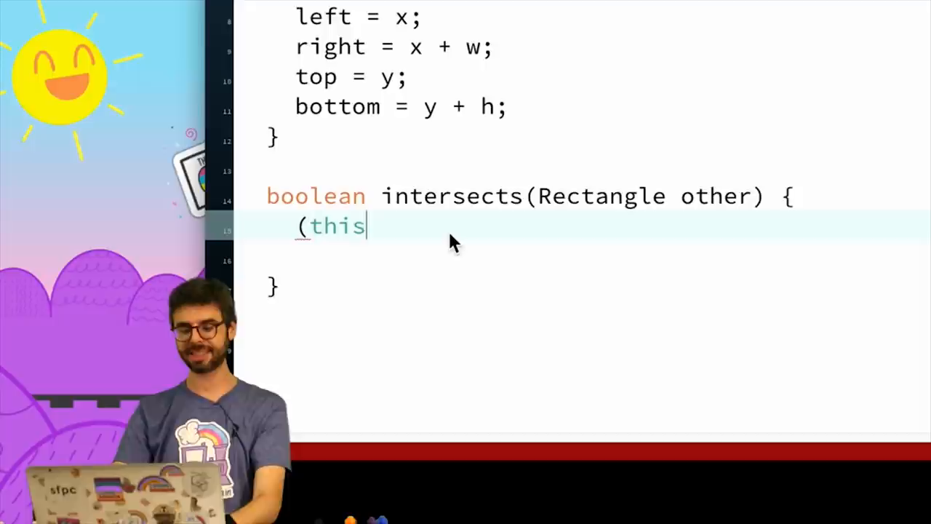
pyautogui.write('.left > other.right')
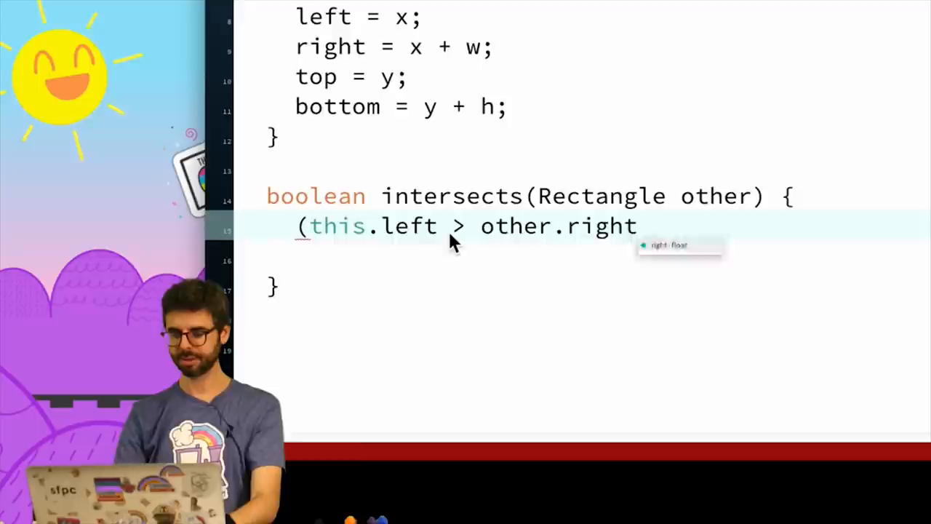
pyautogui.write('||')
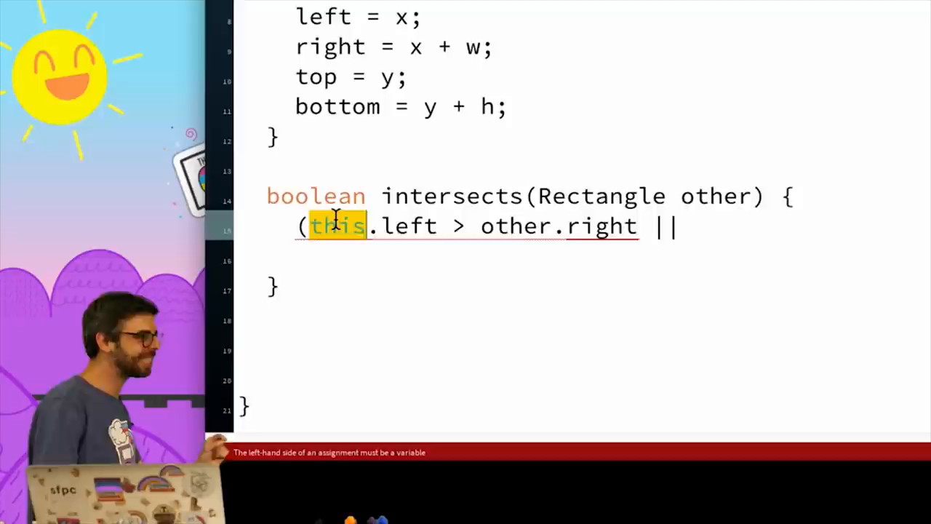
pyautogui.write('this.righ')
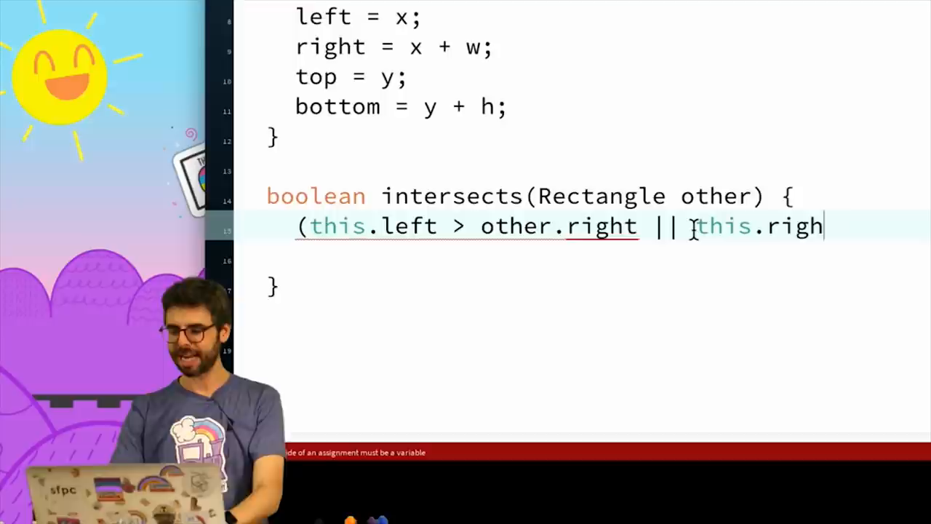
pyautogui.press('Enter')
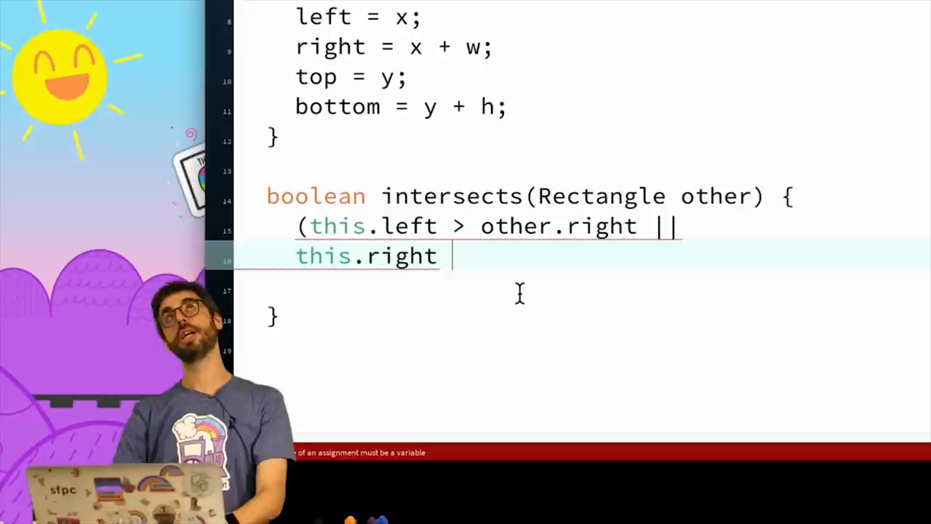
pyautogui.write('<')
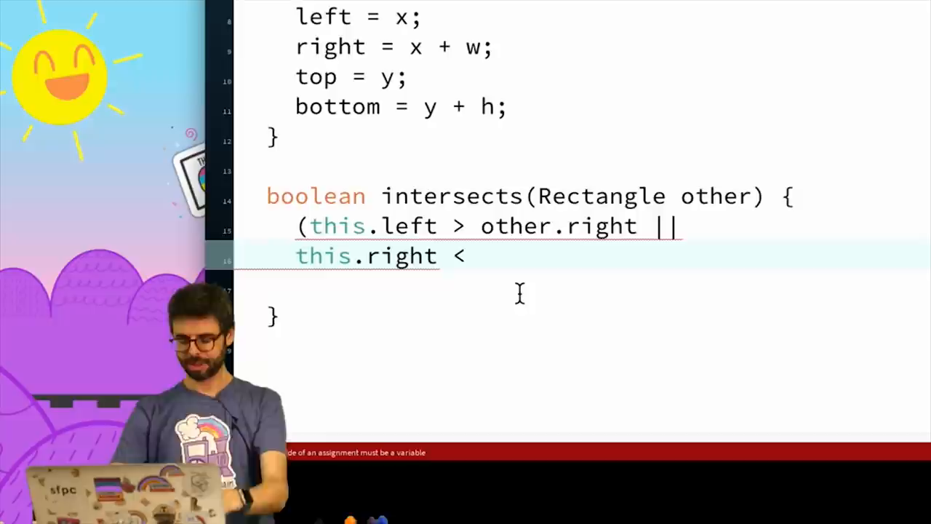
pyautogui.write('other.left ||')
pyautogui.click(582, 292)
pyautogui.write('this.t')
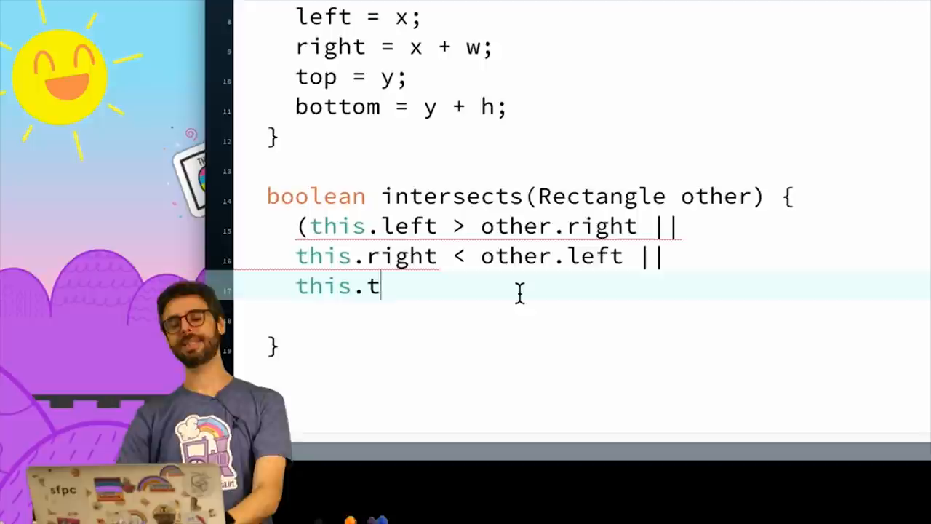
pyautogui.write('op > other.bottom ||')
pyautogui.write('this.bottom')
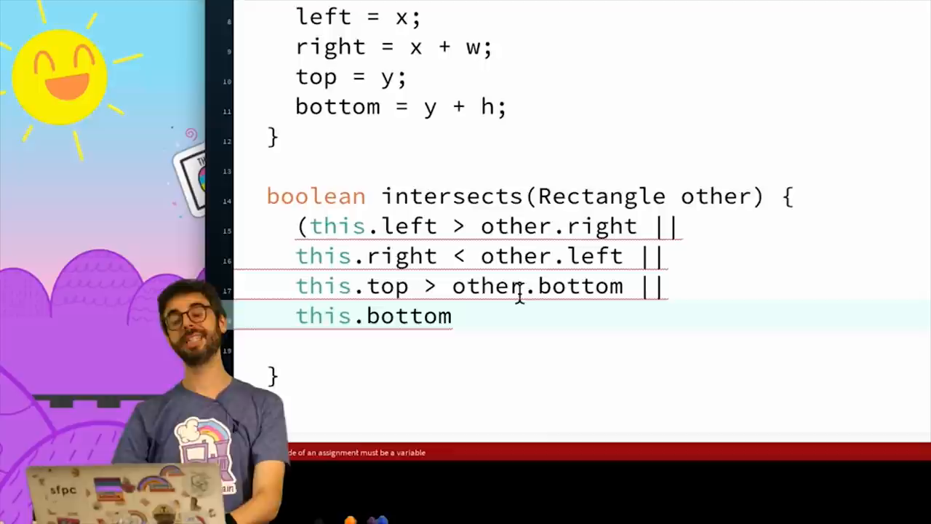
pyautogui.write('< other.top);')
pyautogui.click(490, 226)
pyautogui.write('return !')
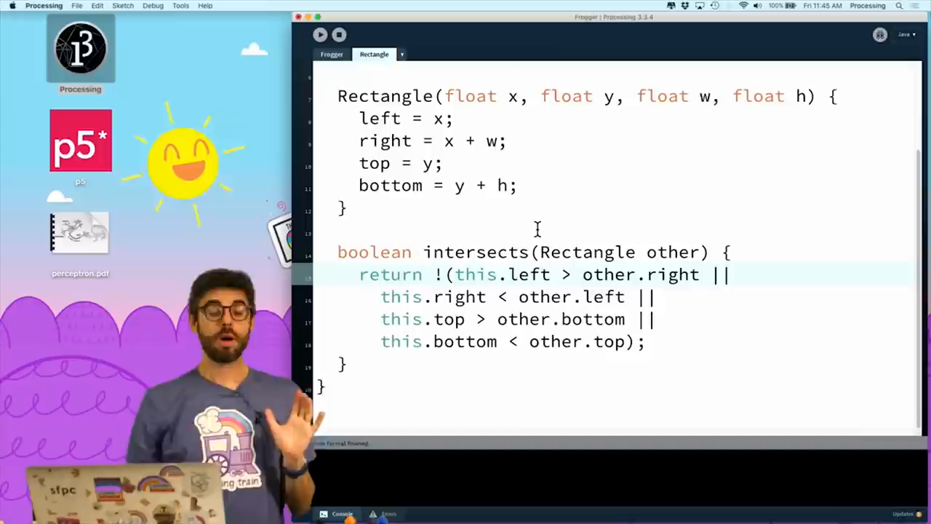
pyautogui.click(332, 53)
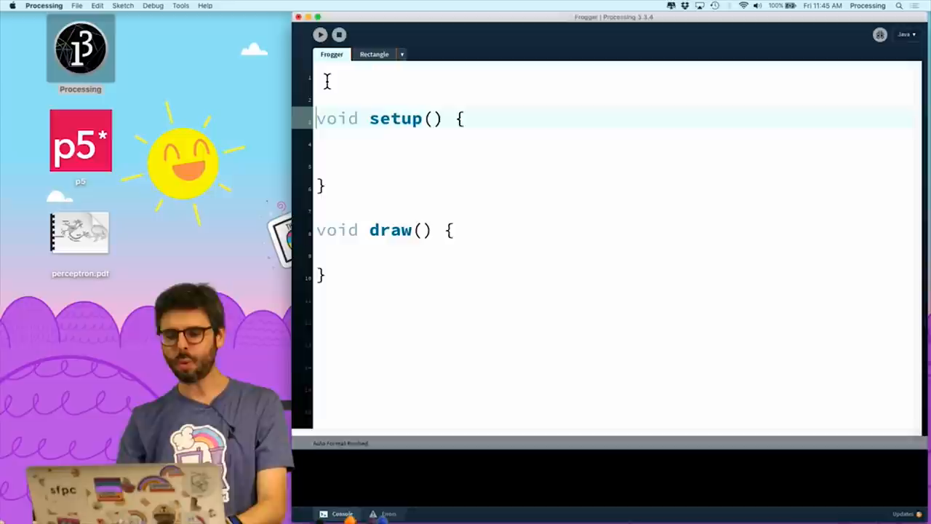
# - Declare Frog frog in the Frogger tab, then view the Rectangle class
pyautogui.write('Frog frog;')
pyautogui.click(616, 252)
pyautogui.write('frog.update();')
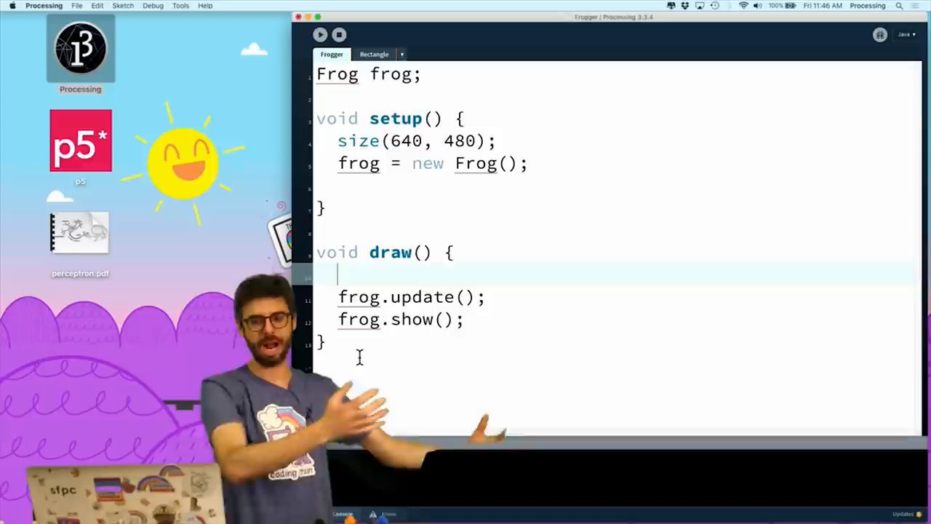
pyautogui.click(374, 54)
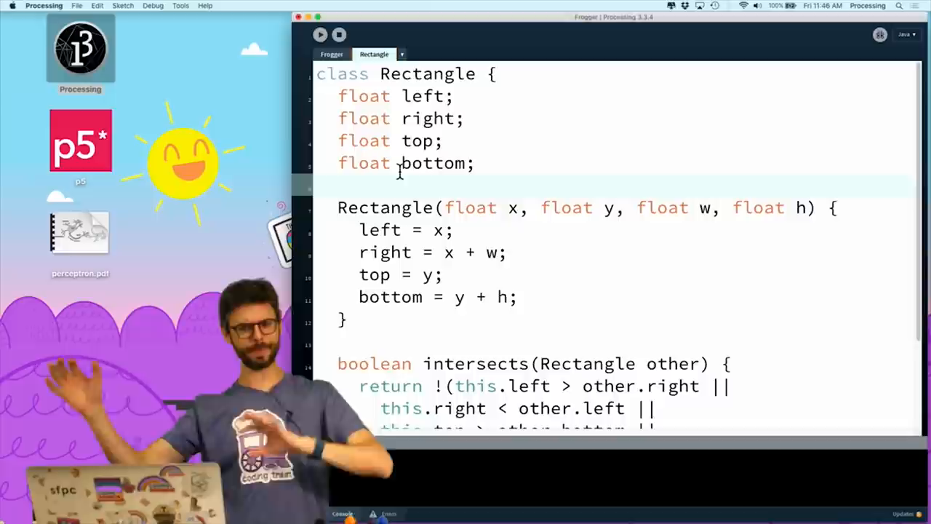
# - Create a Frog tab with class Frog holding empty Frog(), show() and update()
pyautogui.click(403, 54)
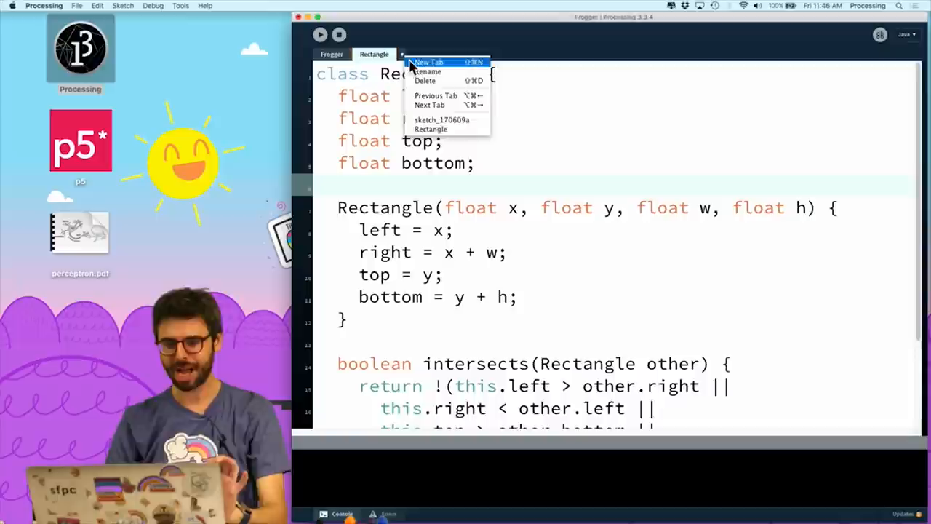
pyautogui.click(427, 62)
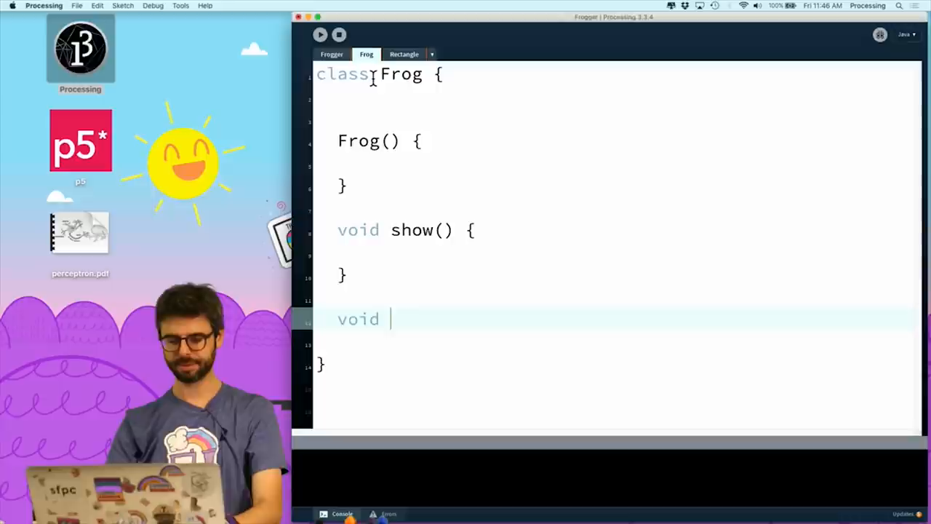
pyautogui.write('update() {')
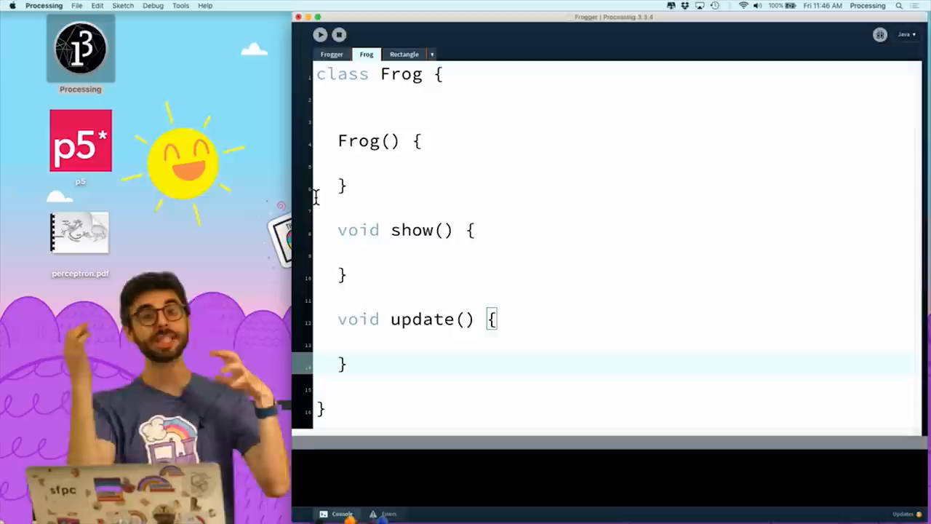
pyautogui.click(332, 54)
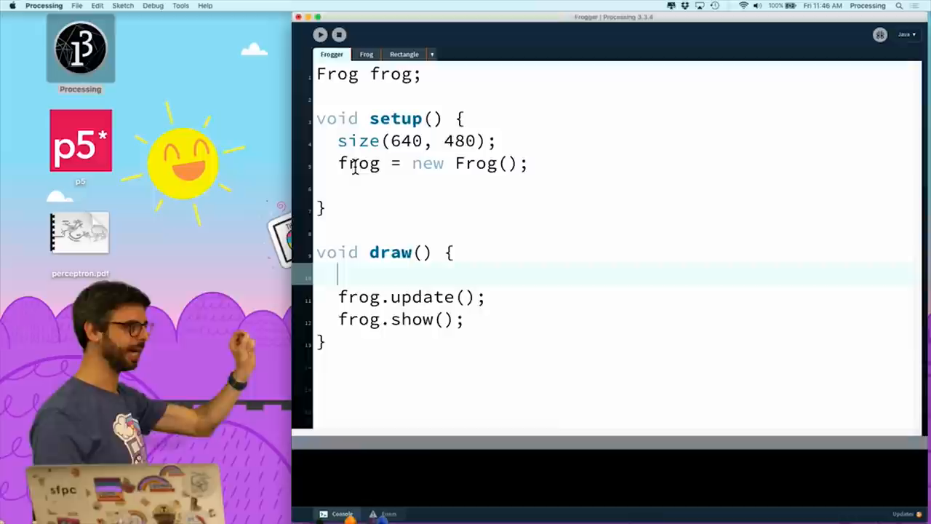
# - Switch to the Frog tab to view its empty class
pyautogui.click(365, 54)
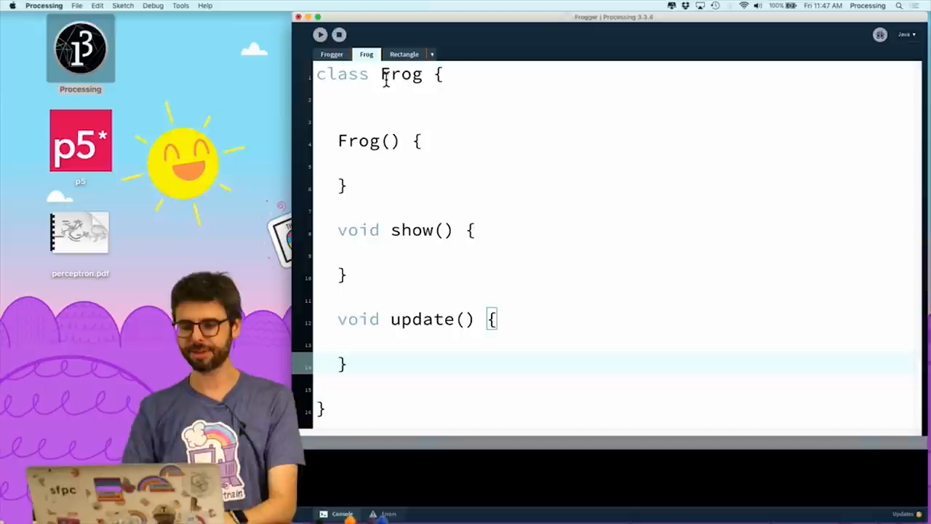
# - Edit the Frog class header toward extending Rectangle, then view the Rectangle class
pyautogui.write('Rectangle r;')
pyautogui.click(616, 74)
pyautogui.write('extends Rectangl')
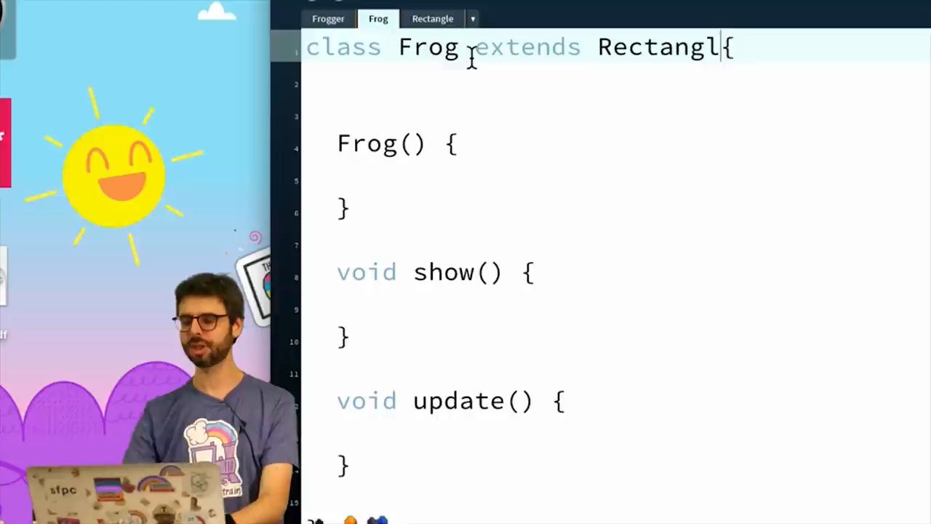
pyautogui.click(403, 53)
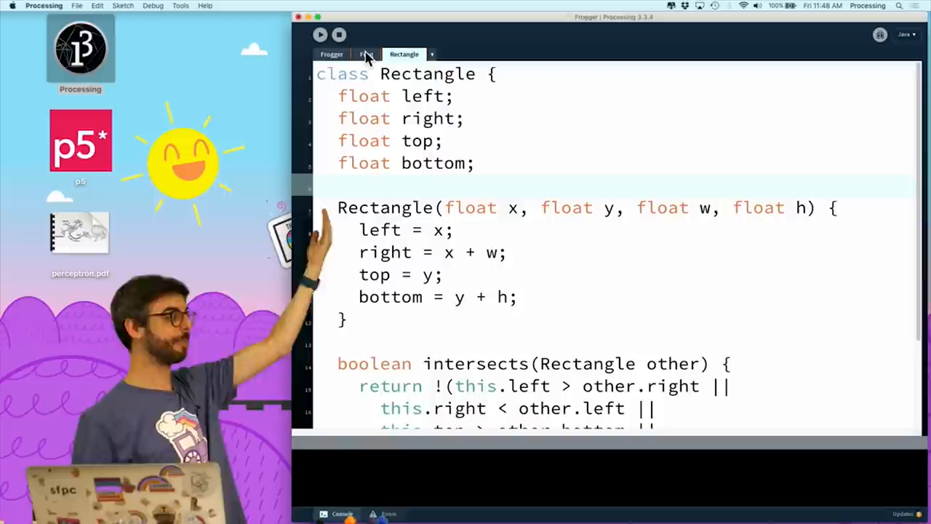
# - Return to the Frog class after adding a Car class extending Rectangle
pyautogui.click(366, 54)
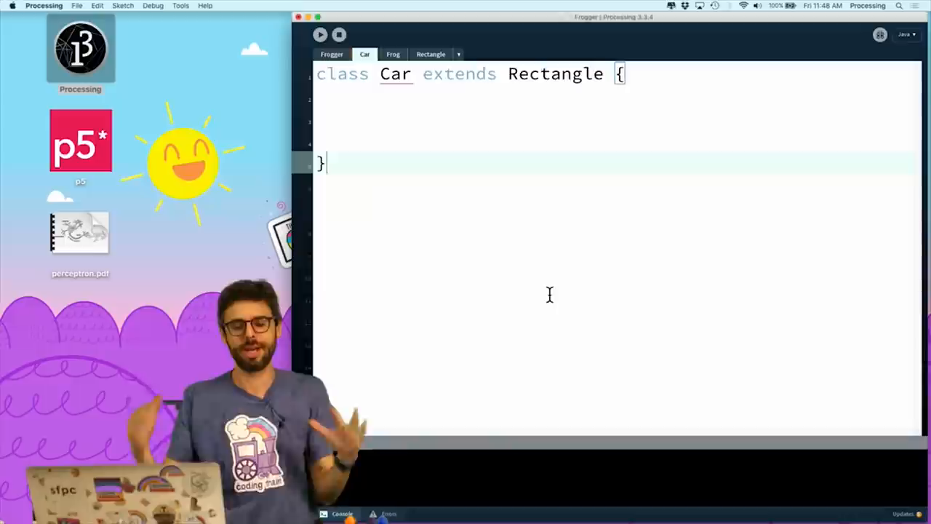
# - View the Frog class and its undefined implicit Rectangle() super constructor error
pyautogui.click(393, 54)
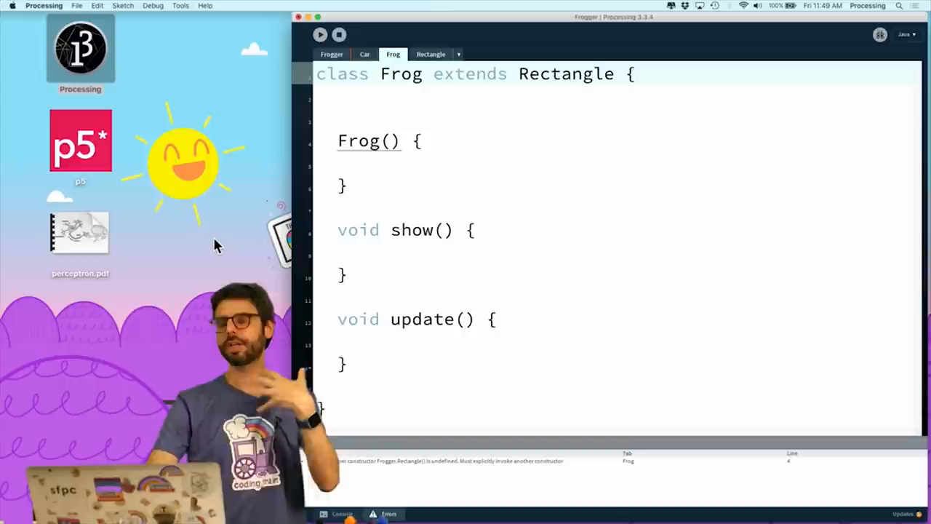
# - Change the Frog constructor to Frog(float x, float y, float w, float h), checking Rectangle's parameter order
pyautogui.click(431, 54)
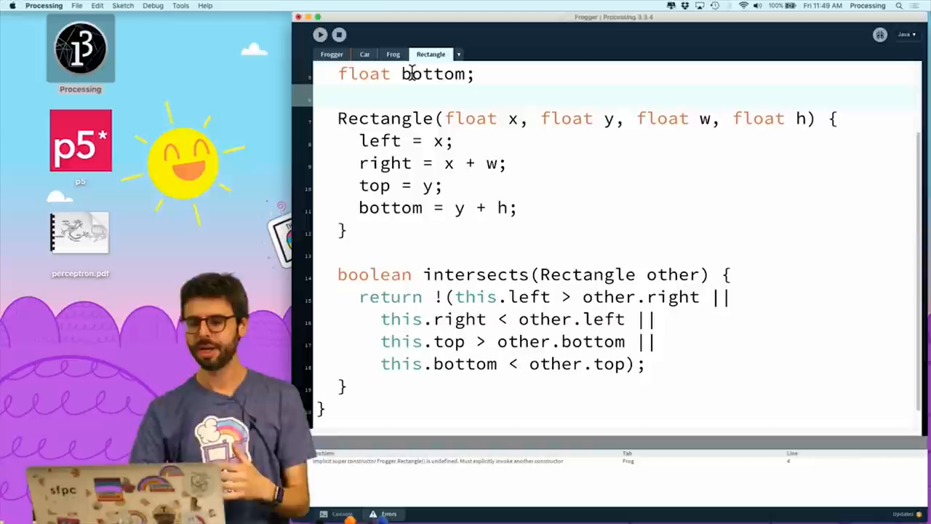
pyautogui.click(392, 54)
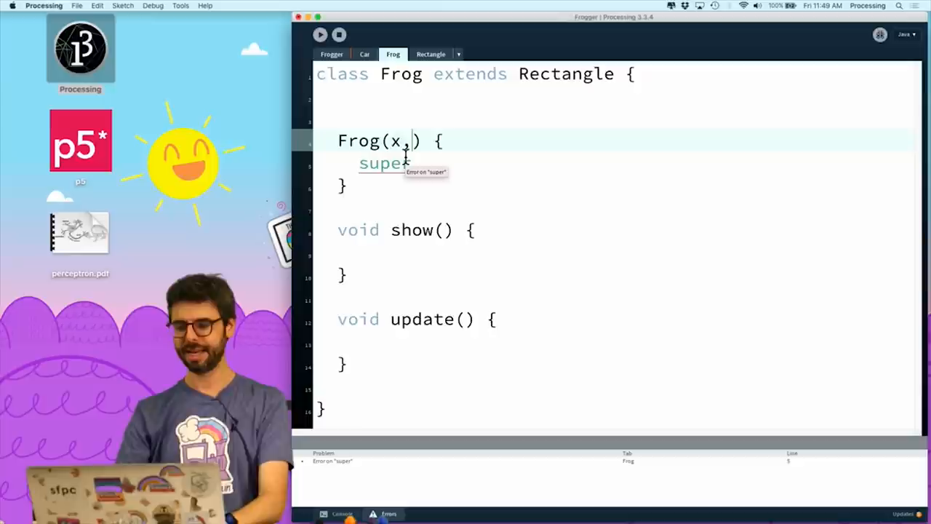
pyautogui.write('float x, float y, float w,')
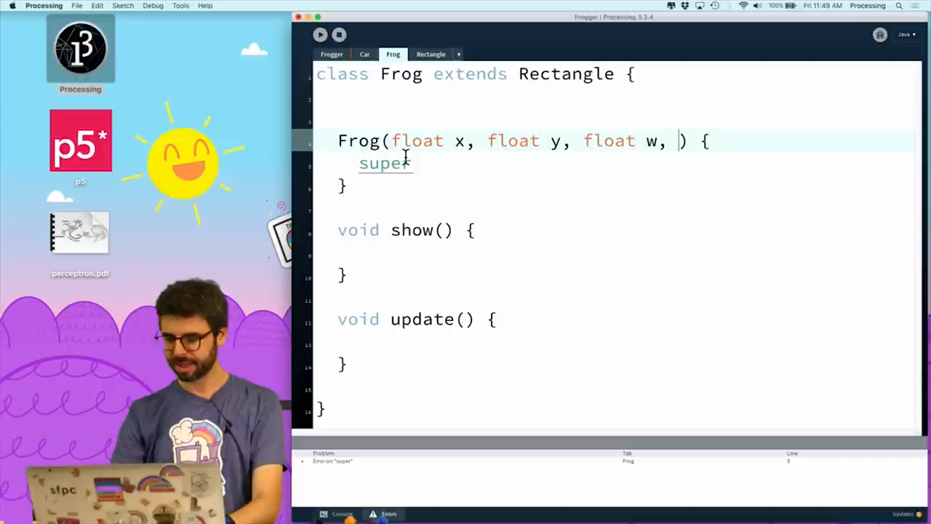
pyautogui.write('float h')
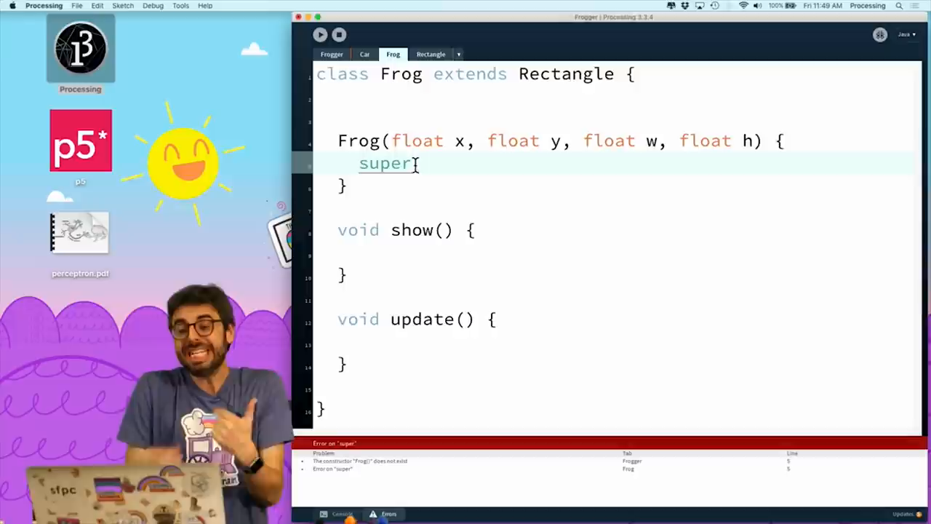
pyautogui.click(430, 54)
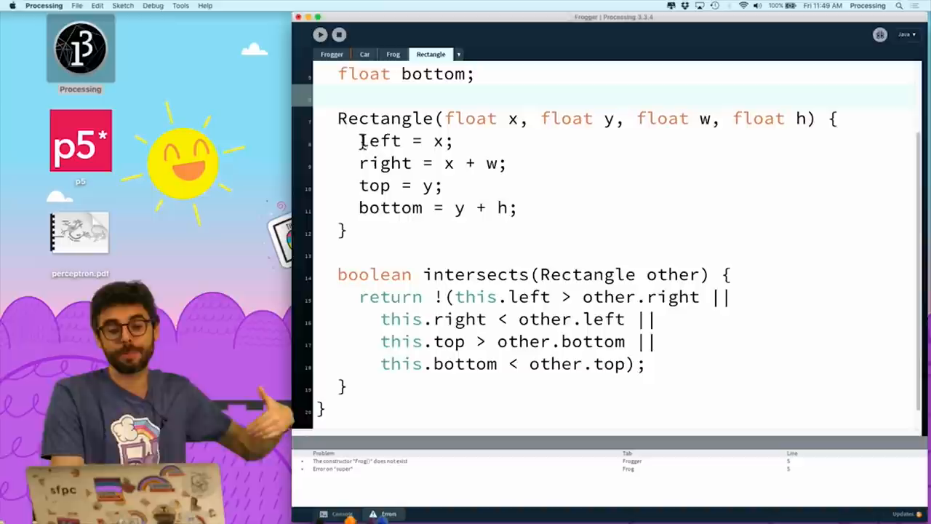
# - Call super(x, y, w, h) in the Frog constructor and type 100, 50 into new Frog()
pyautogui.click(393, 54)
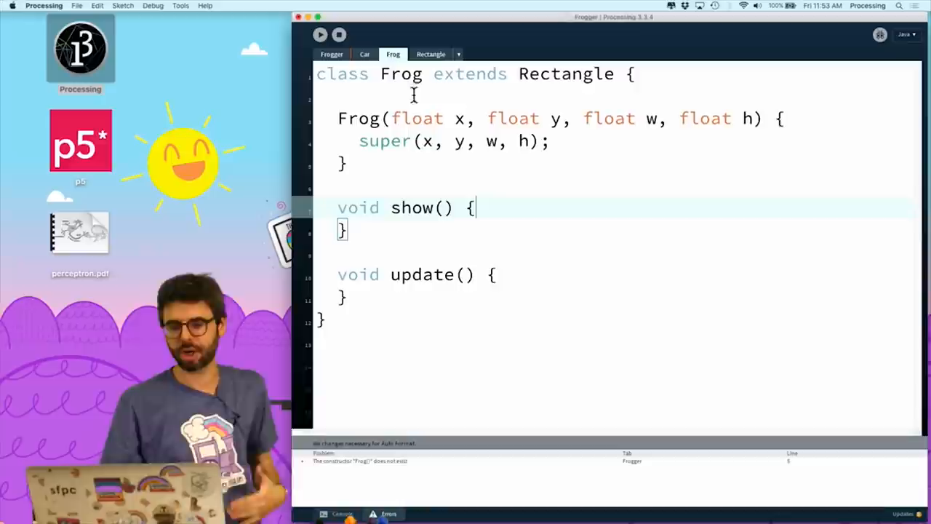
pyautogui.click(332, 53)
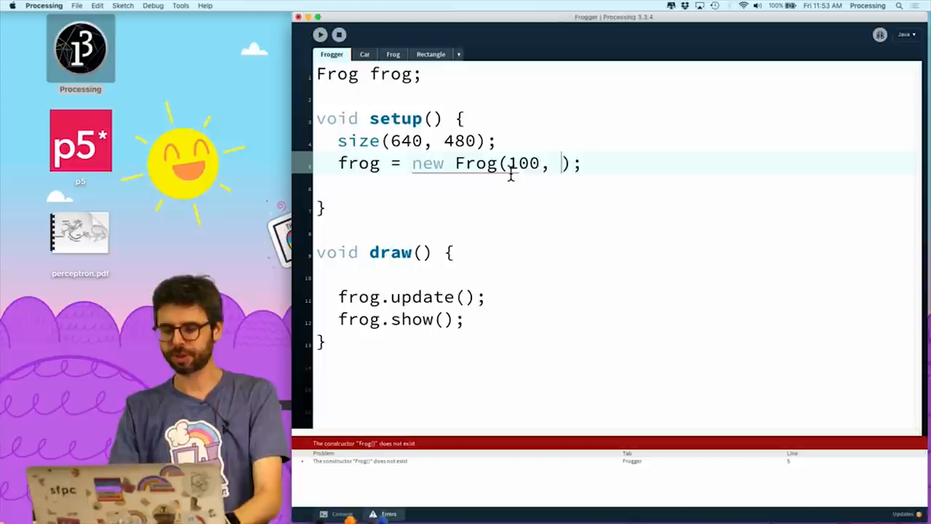
pyautogui.write('100, 50')
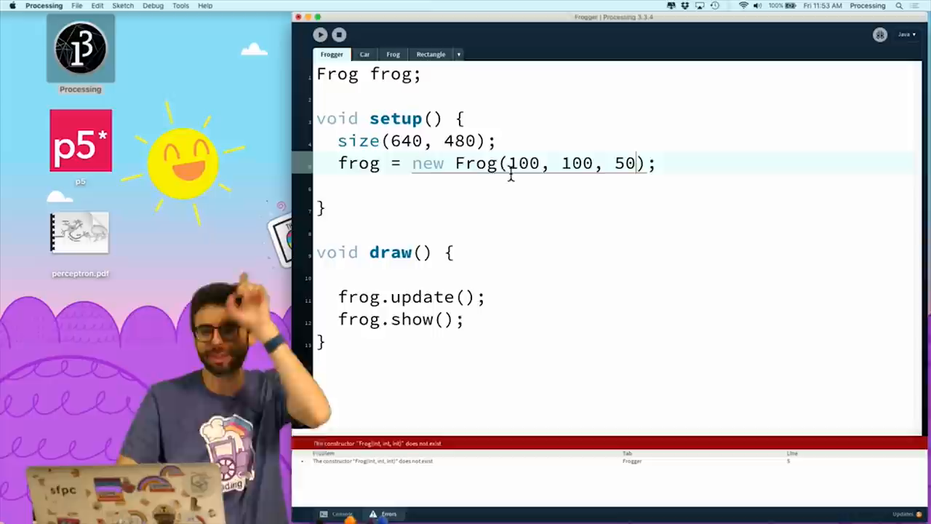
# - Replace frog.update() with background(0); at the start of draw() in the Frogger sketch
pyautogui.click(392, 54)
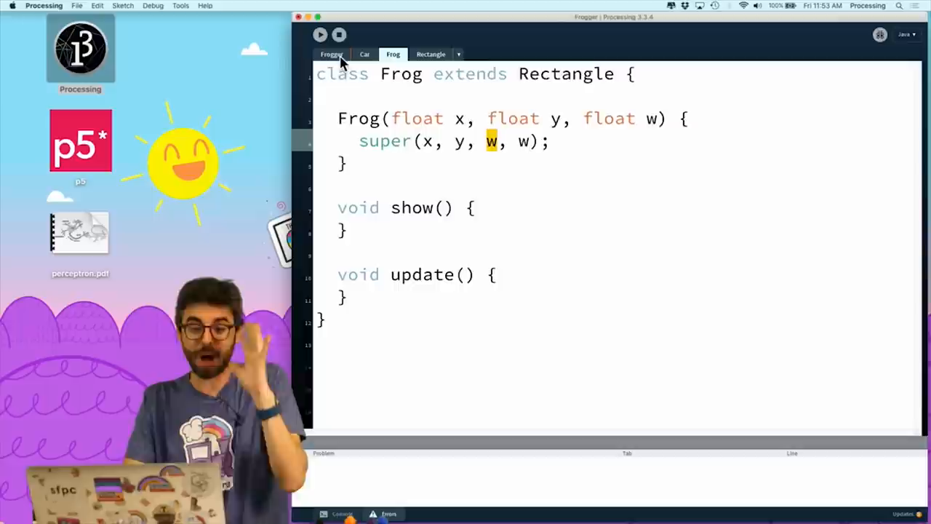
pyautogui.click(331, 53)
pyautogui.write('b')
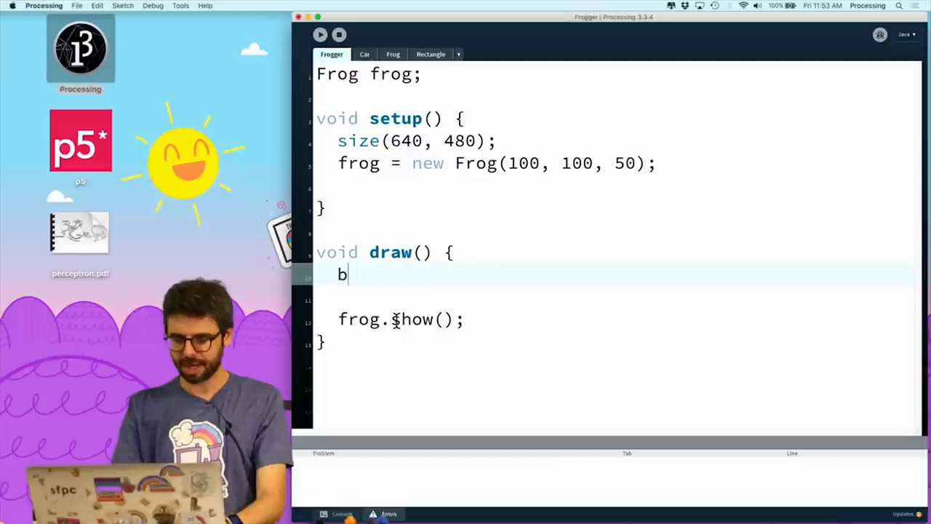
pyautogui.write('ackground(0);')
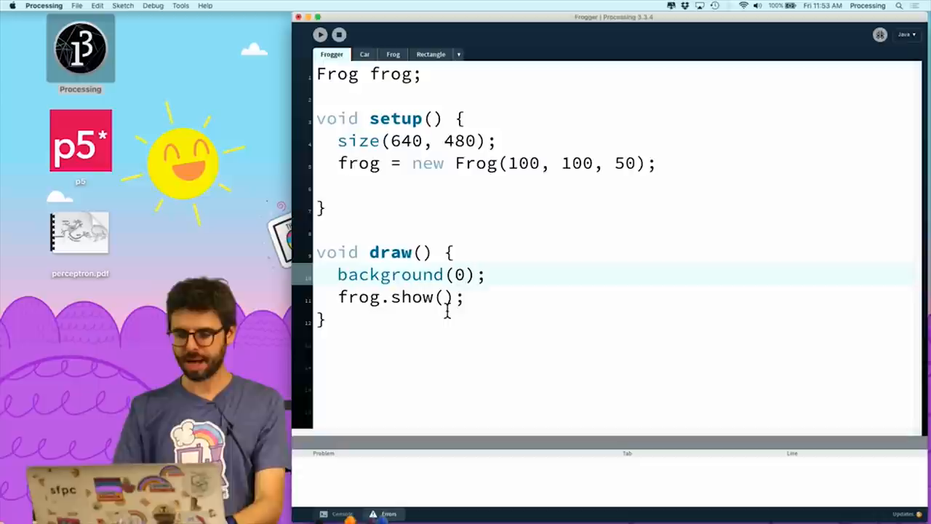
pyautogui.click(393, 54)
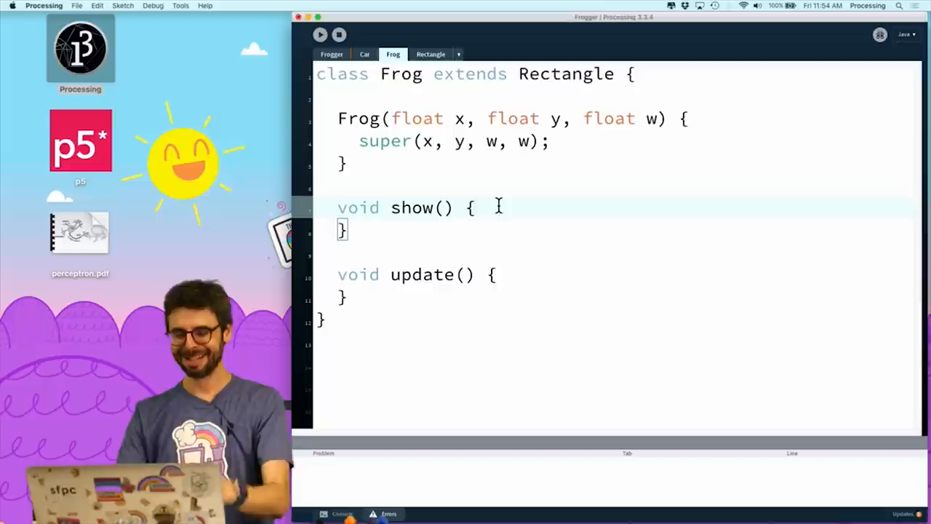
# - Add fill(255); and rect(left, top, right, bottom); to Frog's show() and start rectMode
pyautogui.write('fill(255);')
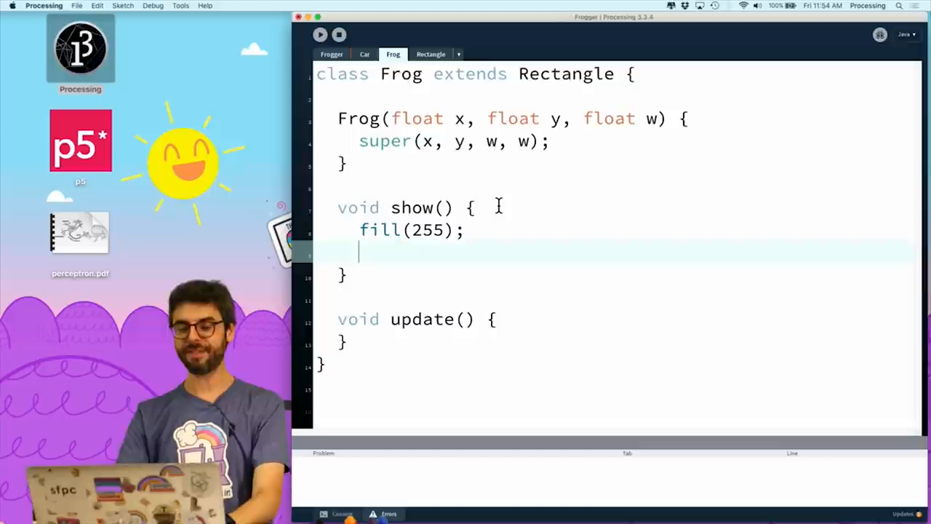
pyautogui.write('rect(left, right, top, bottom);')
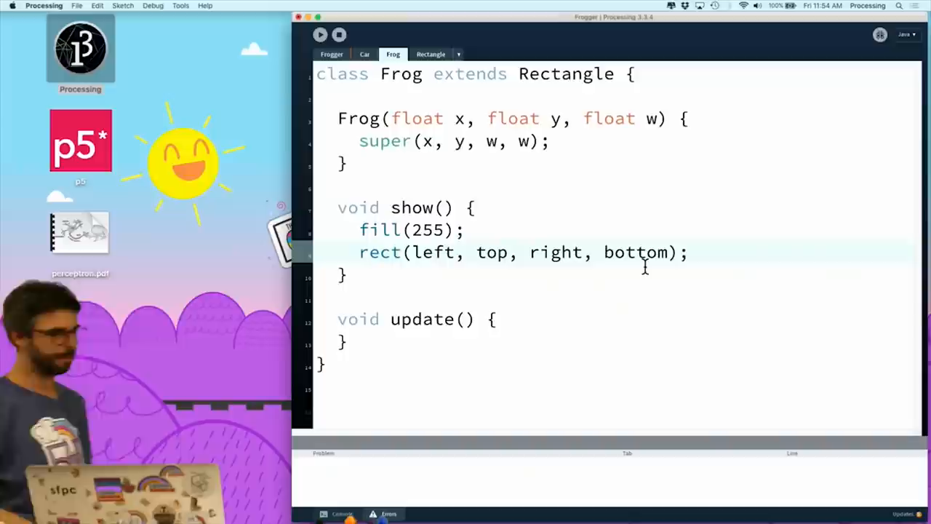
pyautogui.write('rectMode(CE')
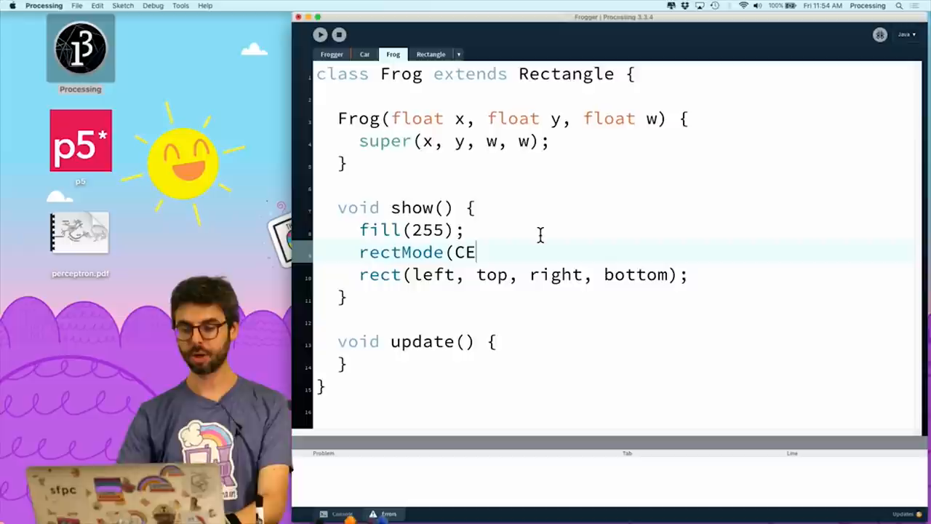
pyautogui.click(430, 53)
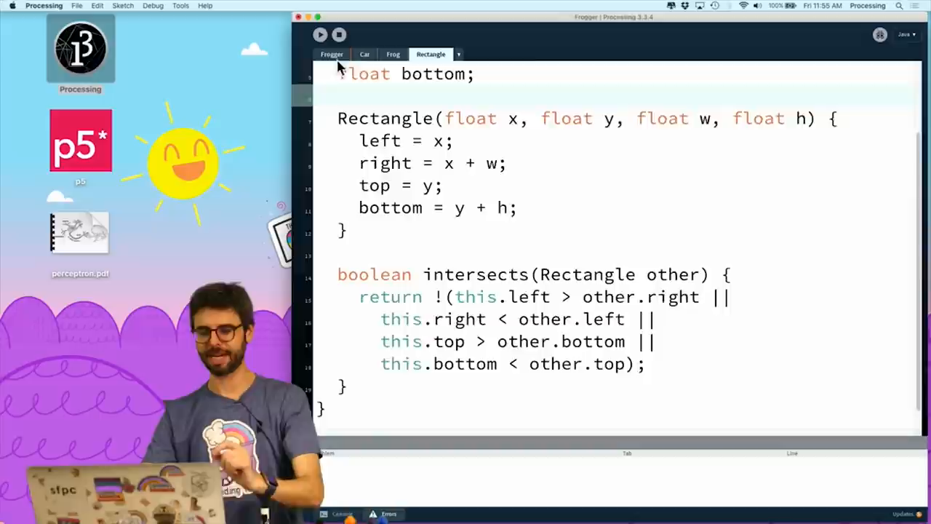
# - Run the sketch with rectMode(CORNERS) in show() and update() renamed to move()
pyautogui.click(319, 34)
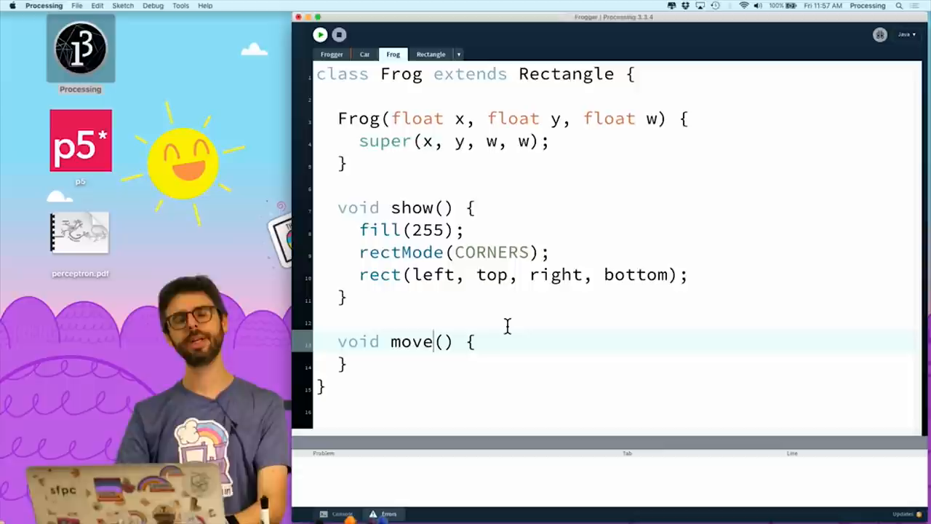
# - Declare float grid = 50 and create the frog using grid as its size
pyautogui.write('float a')
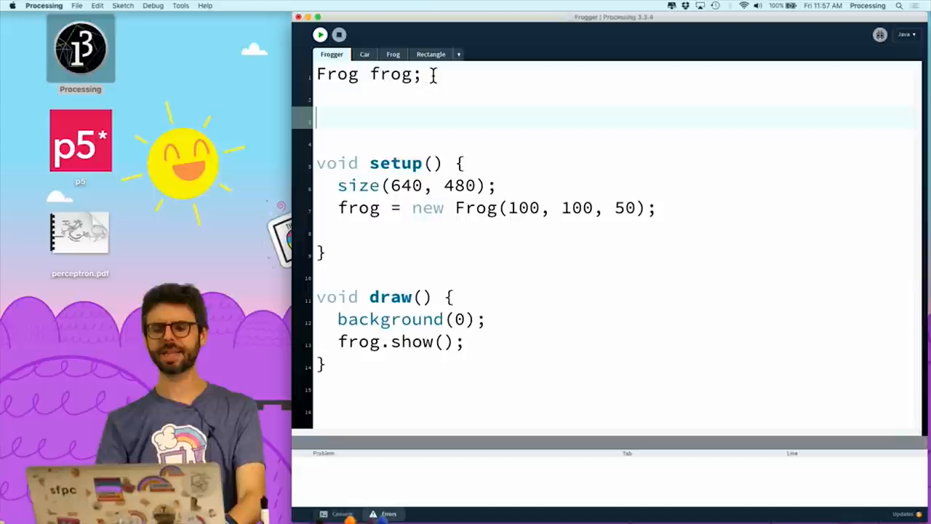
pyautogui.write('float grid = 50;')
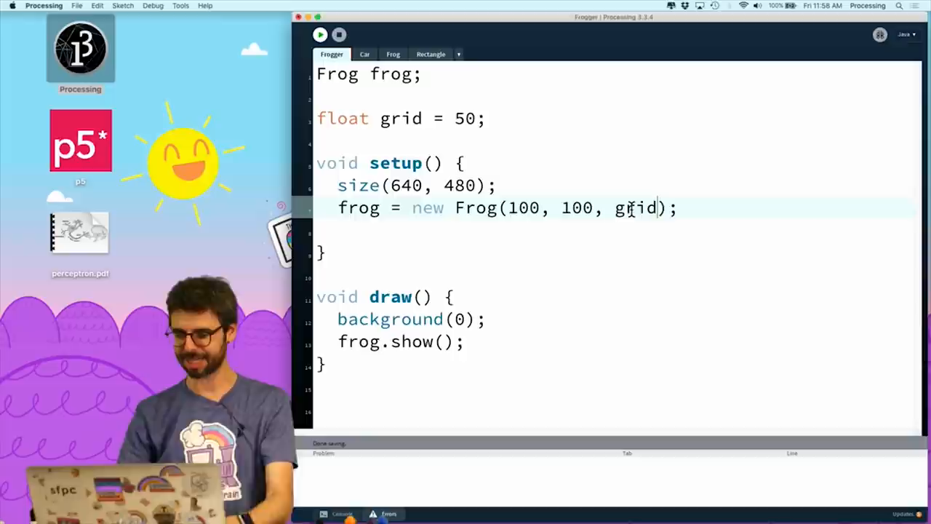
# - Change move() to move(float xdir, float ydir), adding xdir to left and ydir to top
pyautogui.click(393, 54)
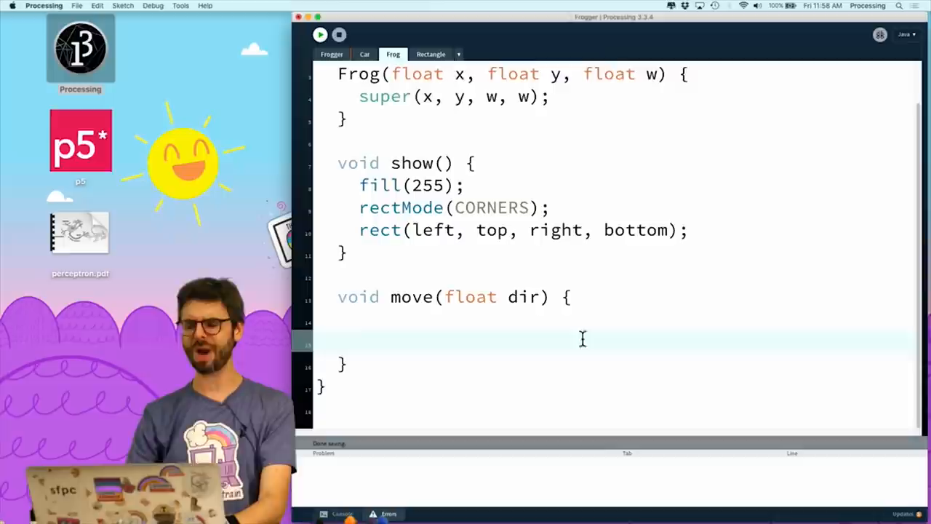
pyautogui.write('dir, float ydir')
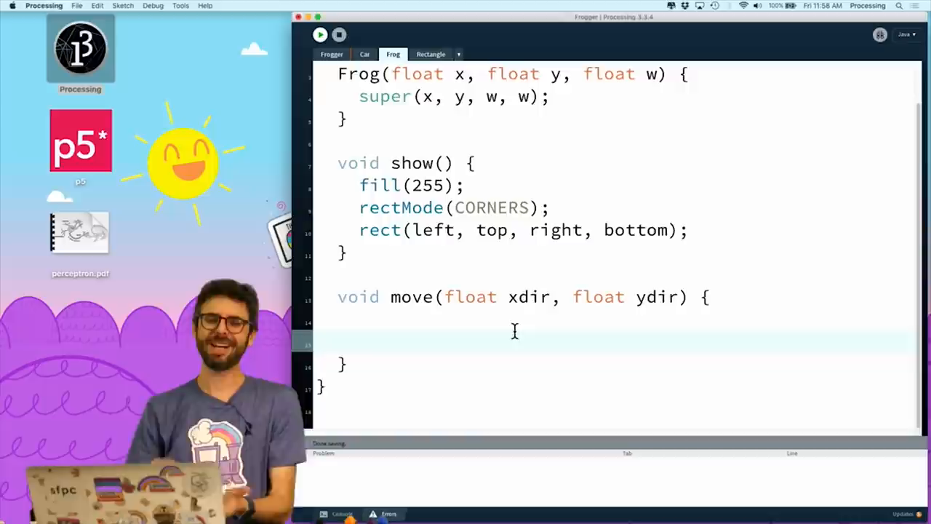
pyautogui.write('x')
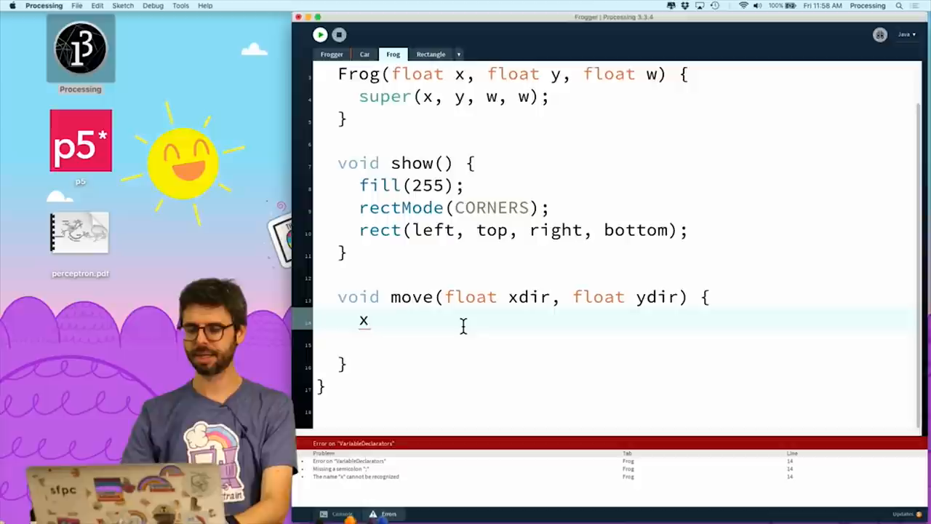
pyautogui.write('left += xdir;')
pyautogui.write('top += ydir;')
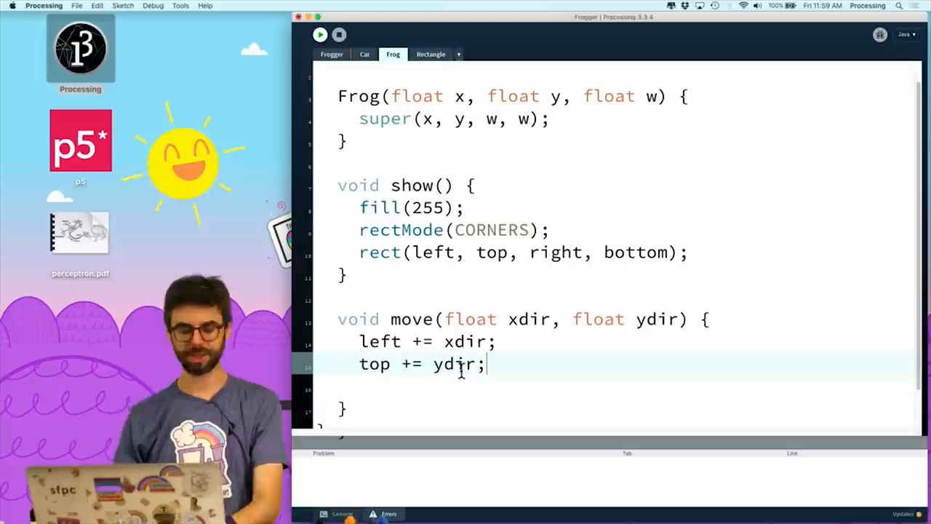
# - Write keyPressed() branches for UP, DOWN, RIGHT and LEFT keyCodes, each calling frog.move()
pyautogui.click(331, 54)
pyautogui.write('} else if (keyCode ')
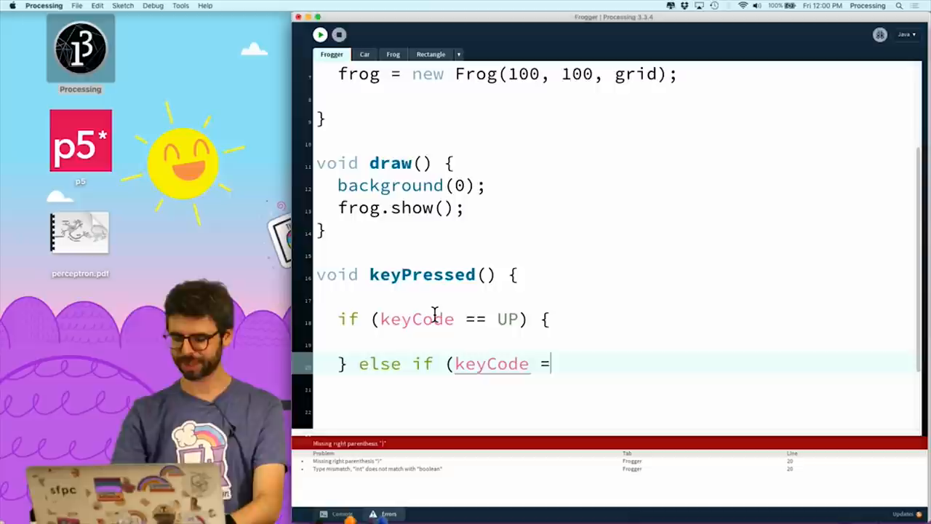
pyautogui.write('= DOWN) {')
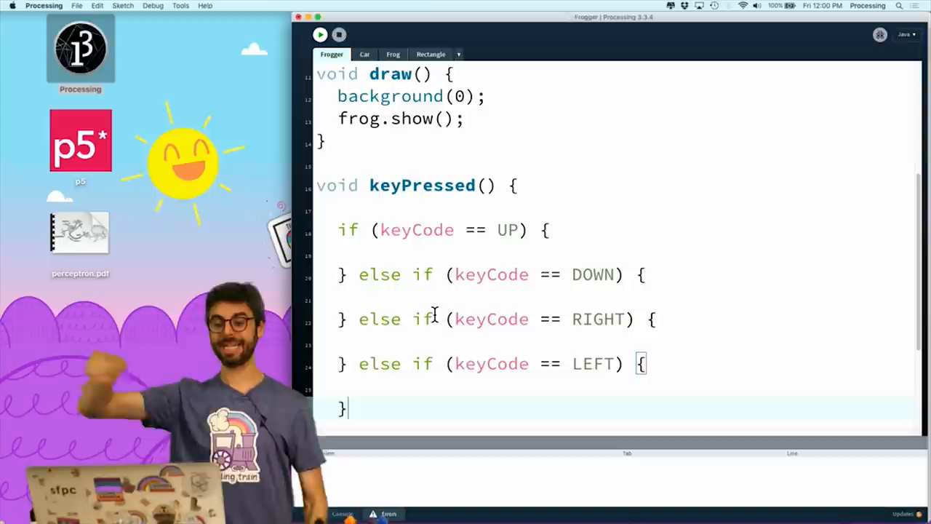
pyautogui.write('frog.move(,')
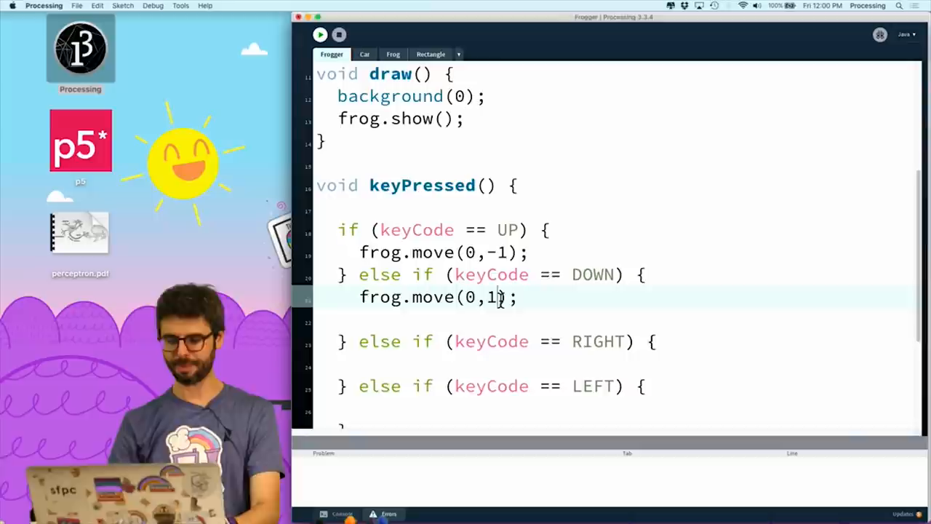
pyautogui.write('frog.move(1,1);')
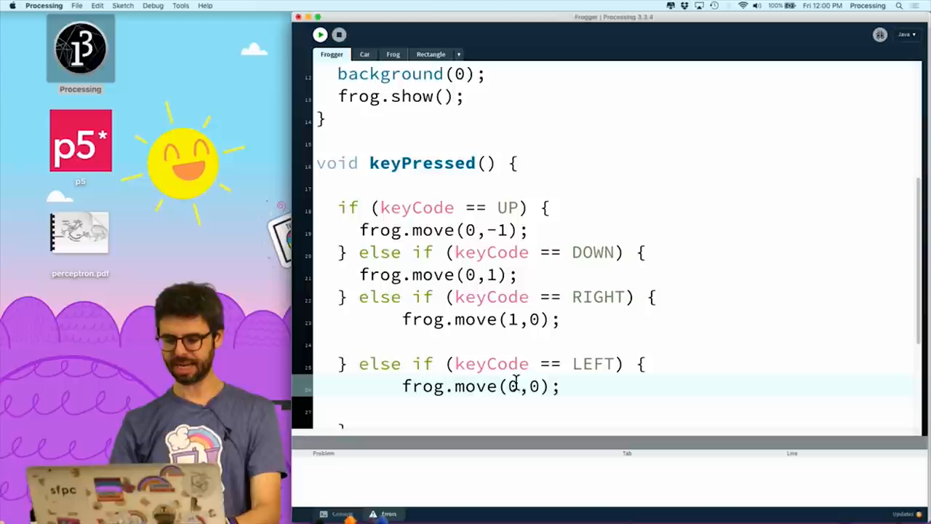
# - Scale the frog's moves by grid: left += xdir * grid, top += ydir * grid
pyautogui.click(393, 54)
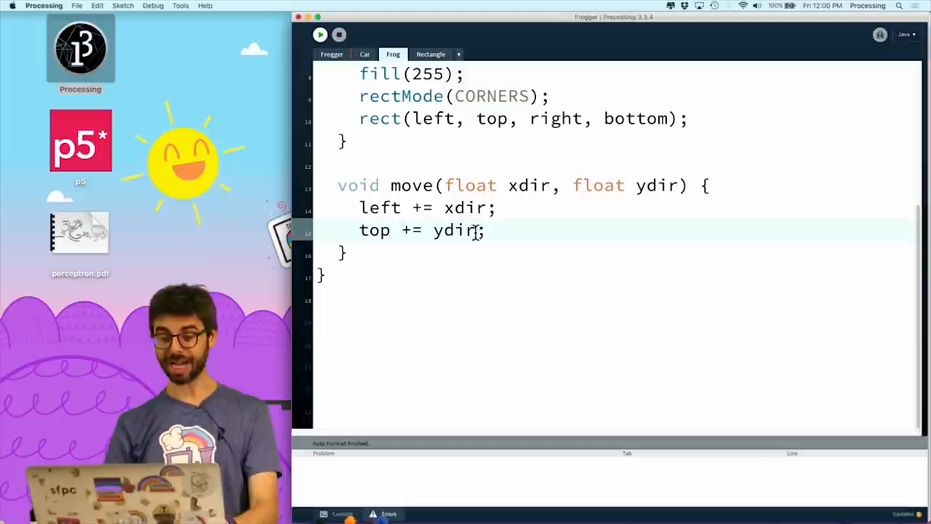
pyautogui.write('* grid')
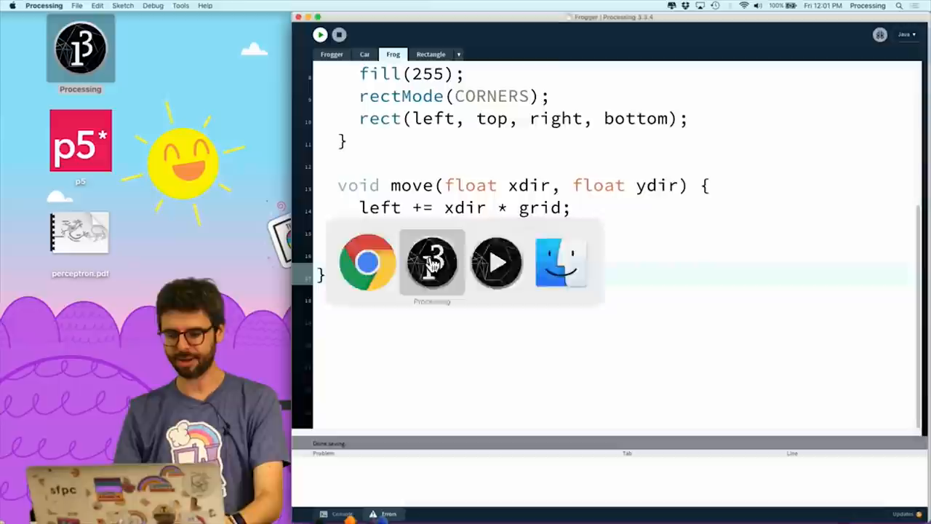
# - Run the sketch to test frog movement, then give Rectangle float x, y, w, h fields
pyautogui.click(320, 34)
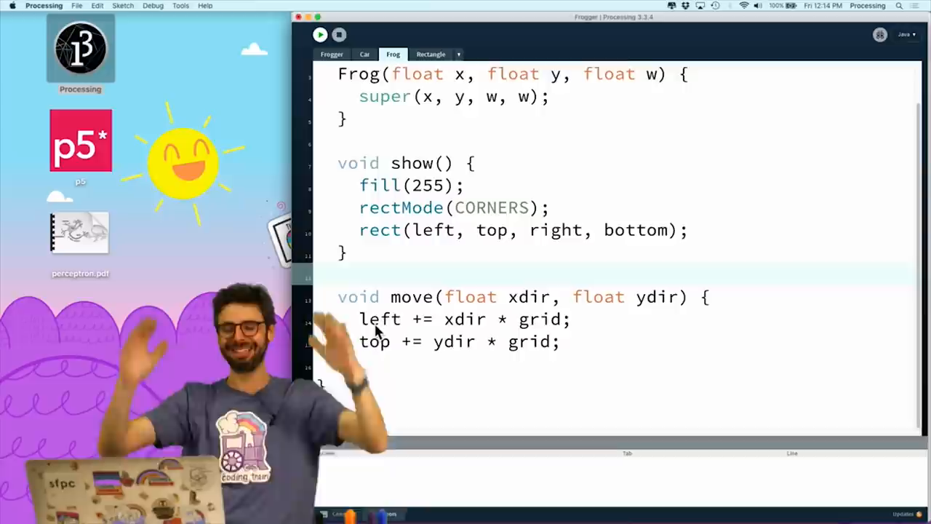
pyautogui.click(320, 34)
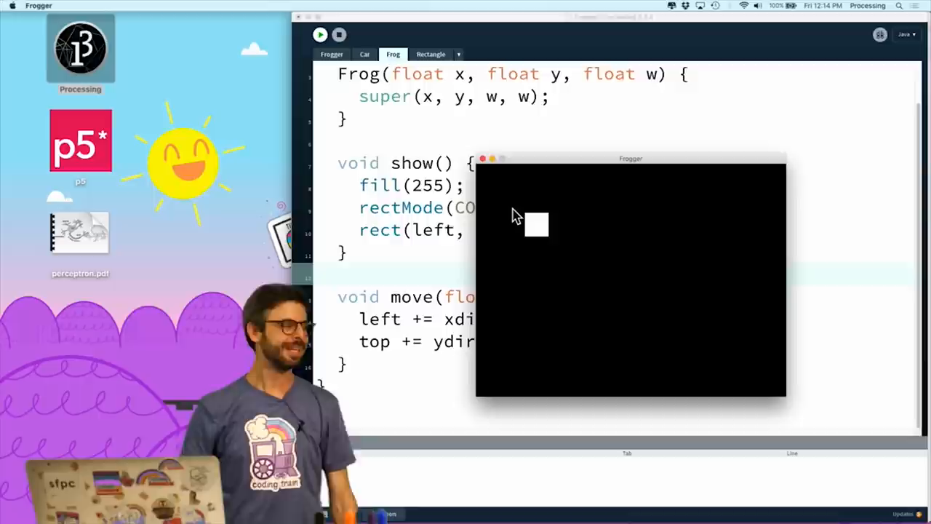
pyautogui.click(431, 53)
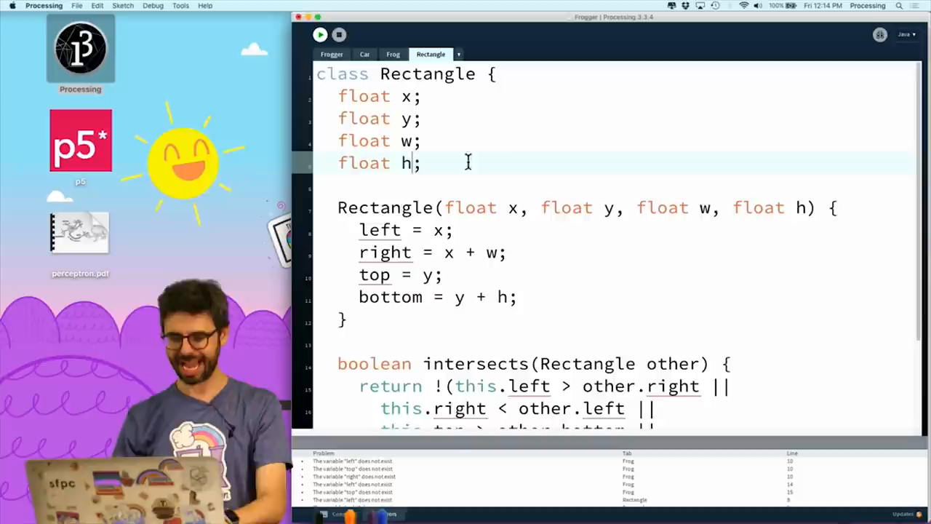
# - Scroll down to the intersects function to add left, right, top, bottom and other's edge floats
pyautogui.scroll(-3)
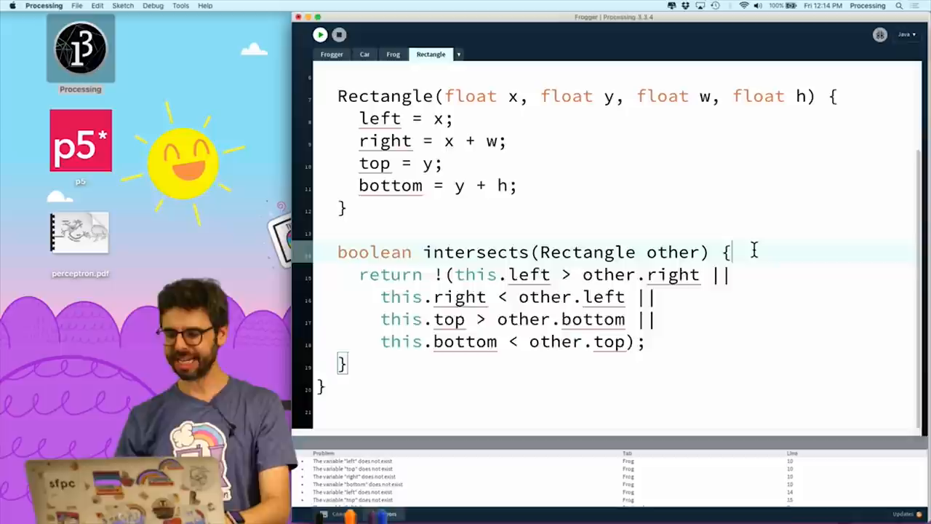
pyautogui.scroll(-3)
pyautogui.write('float obottom = other.y + other.h;')
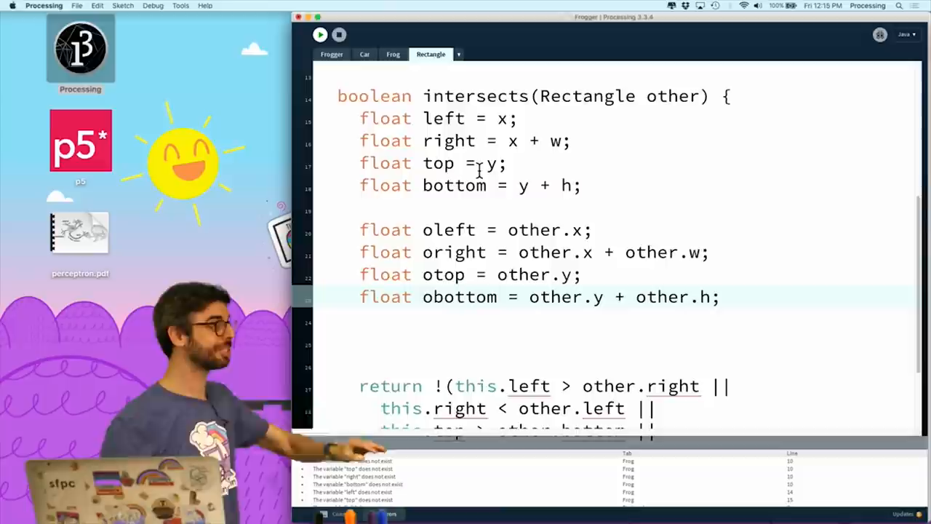
pyautogui.scroll(-3)
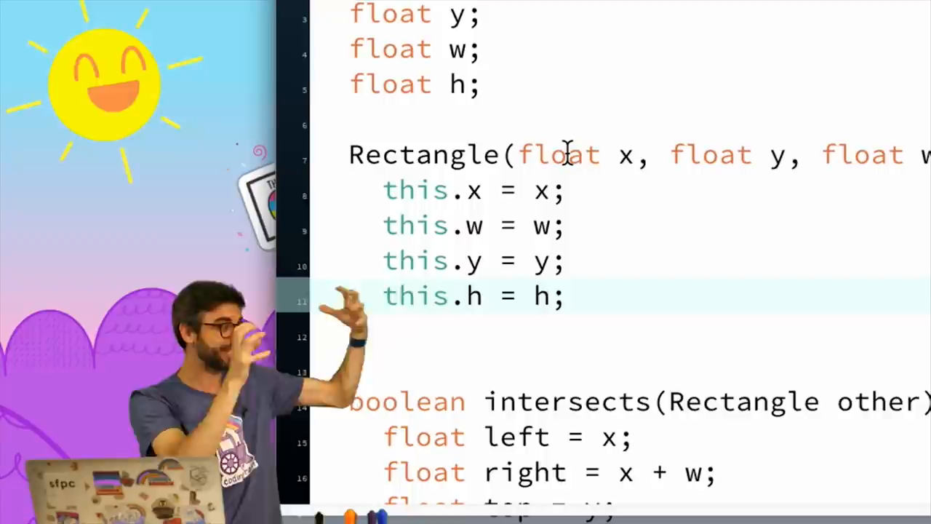
# - Scroll down to the Frog code, which draws rect(x, y, w, w) and moves by dir * grid
pyautogui.scroll(-3)
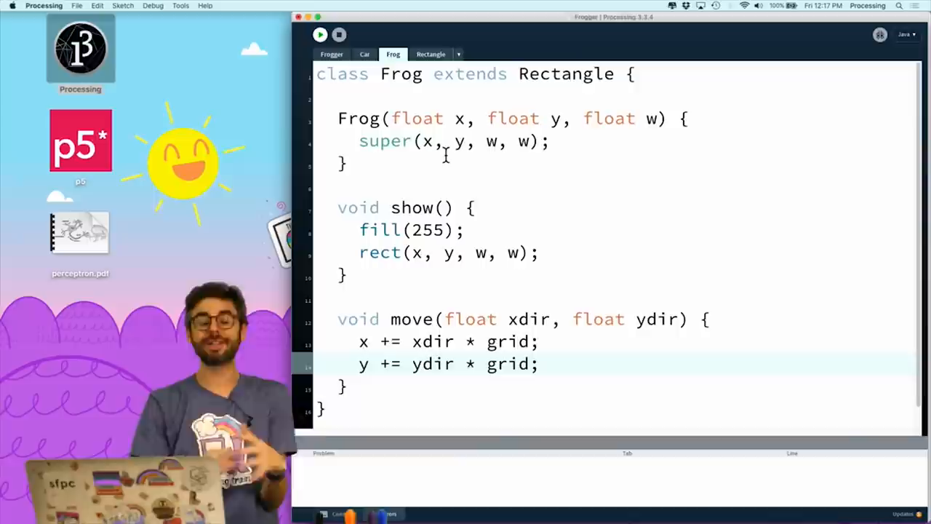
# - Run the sketch to see the white frog square on black, then close its window
pyautogui.click(319, 34)
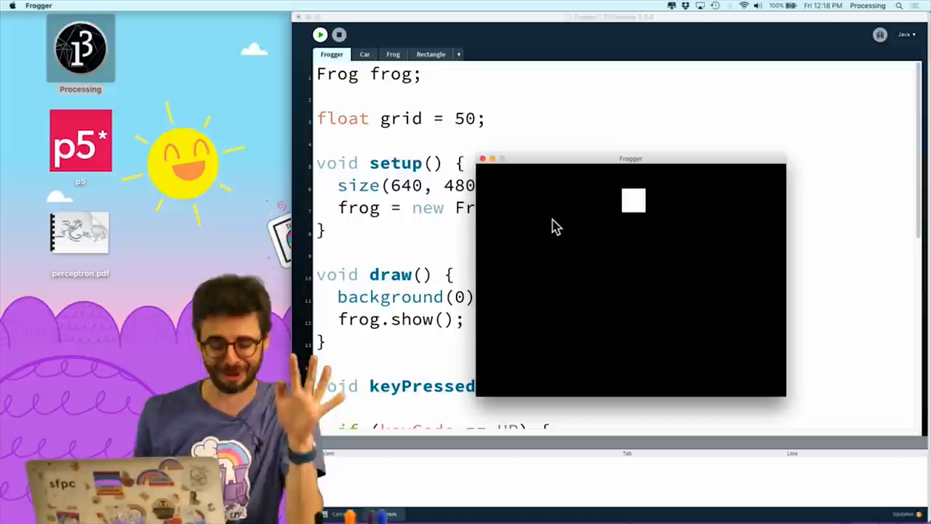
pyautogui.click(431, 54)
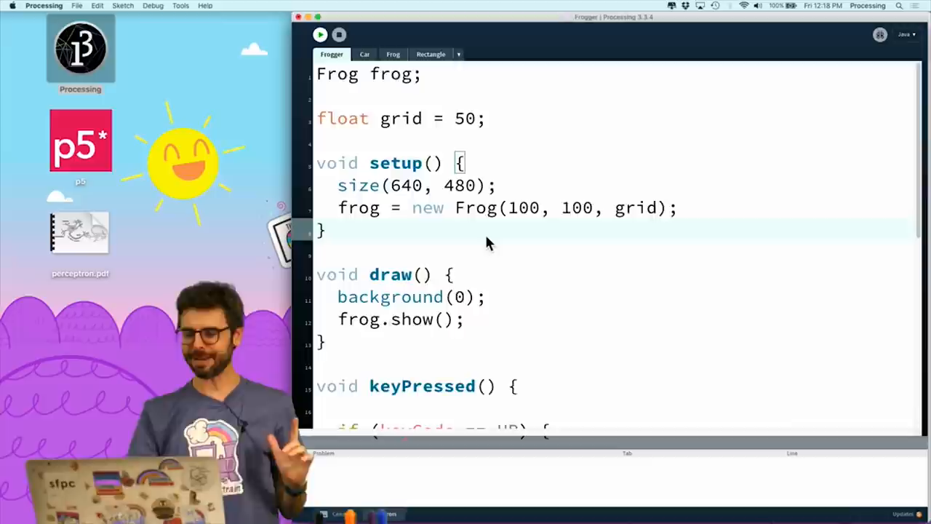
# - Create the frog at width/2-grid/2, height-grid and run to confirm it starts at the bottom
pyautogui.write('width.2')
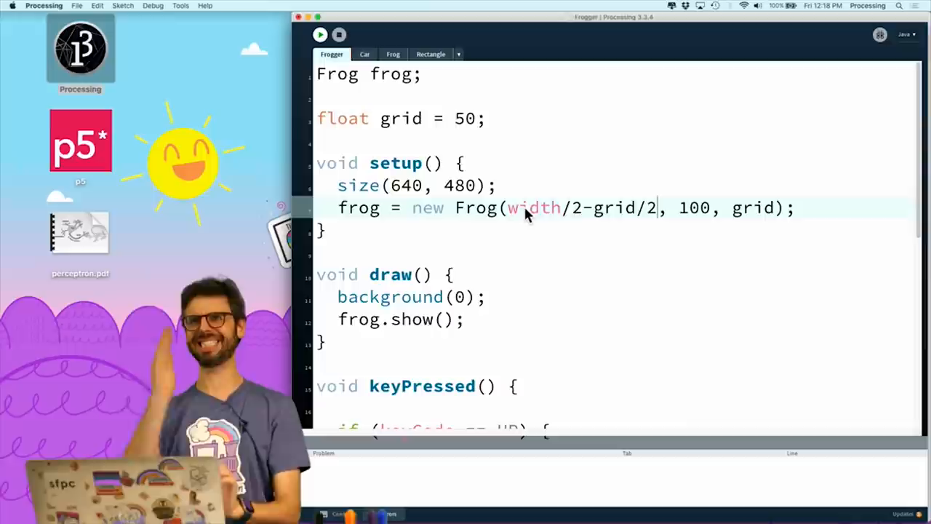
pyautogui.moveTo(709, 222)
pyautogui.write('height-')
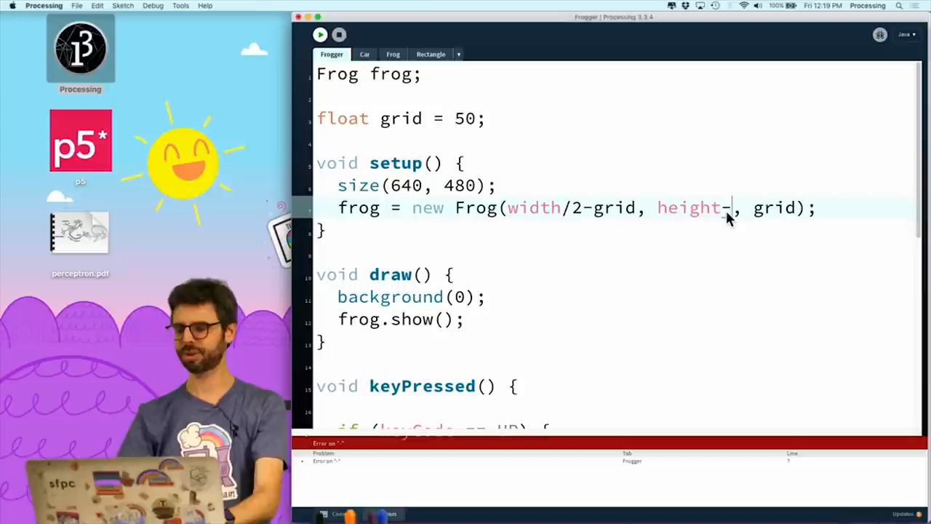
pyautogui.click(319, 34)
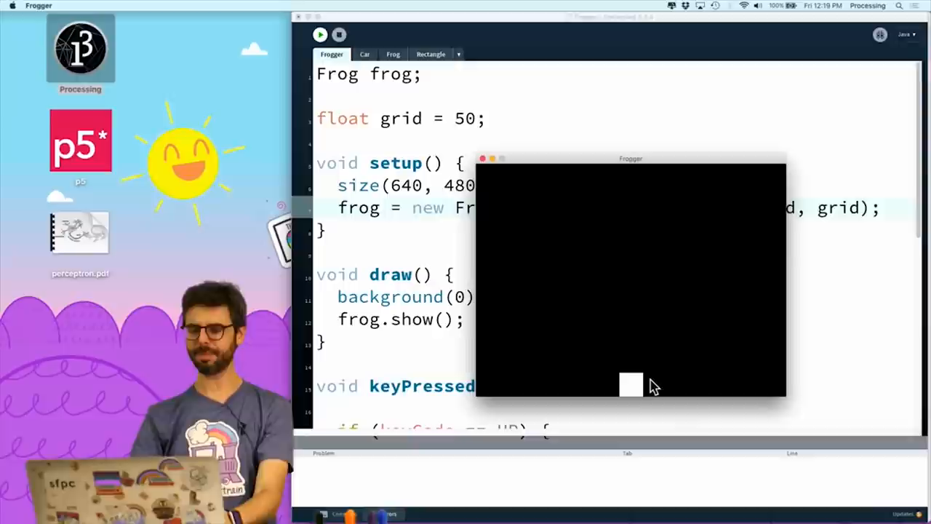
pyautogui.press('Up')
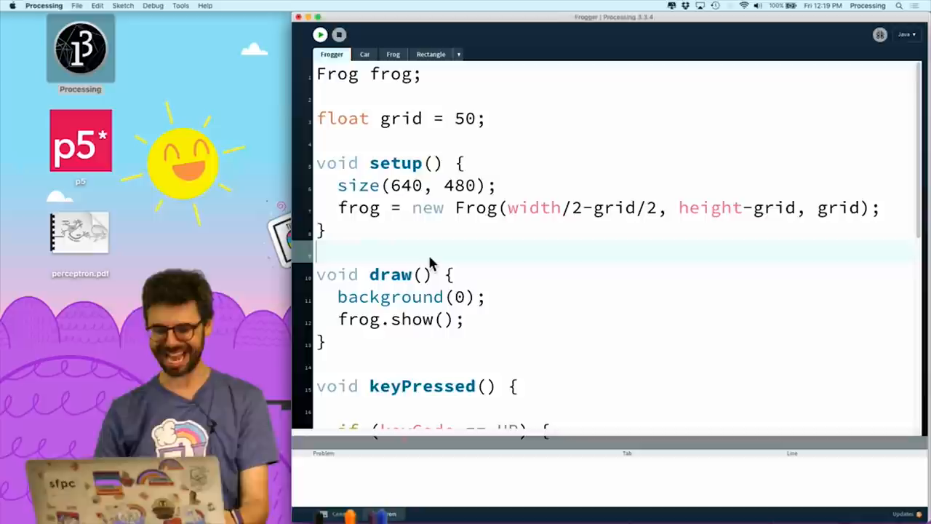
# - Set the canvas to size(500, 500) and run to show a square window
pyautogui.click(407, 185)
pyautogui.write('5')
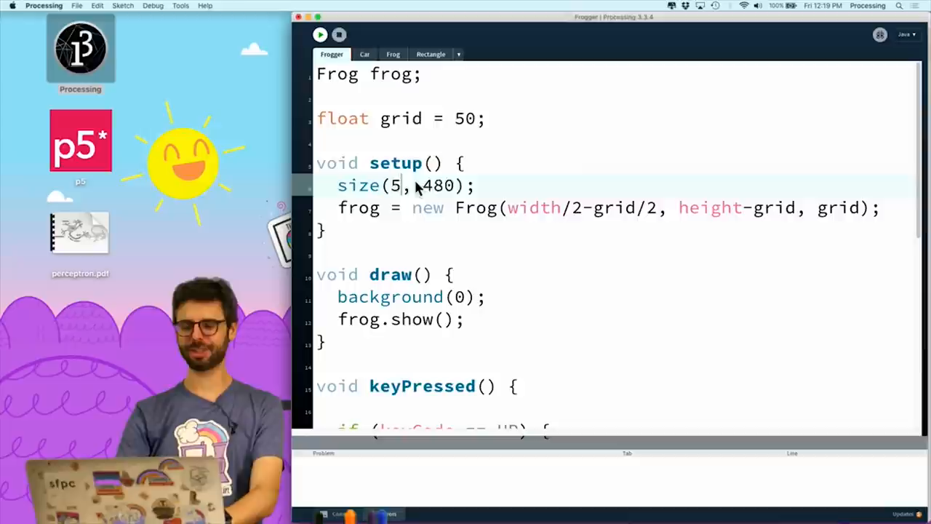
pyautogui.click(320, 34)
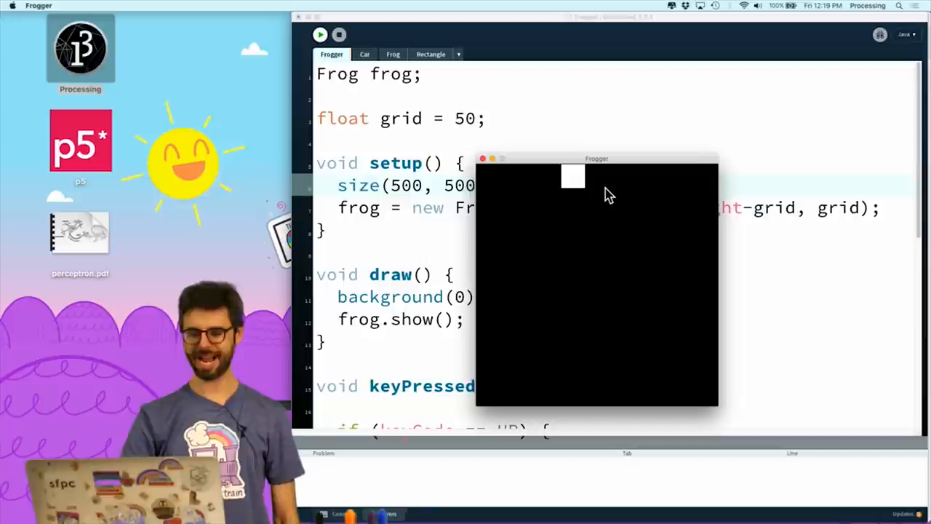